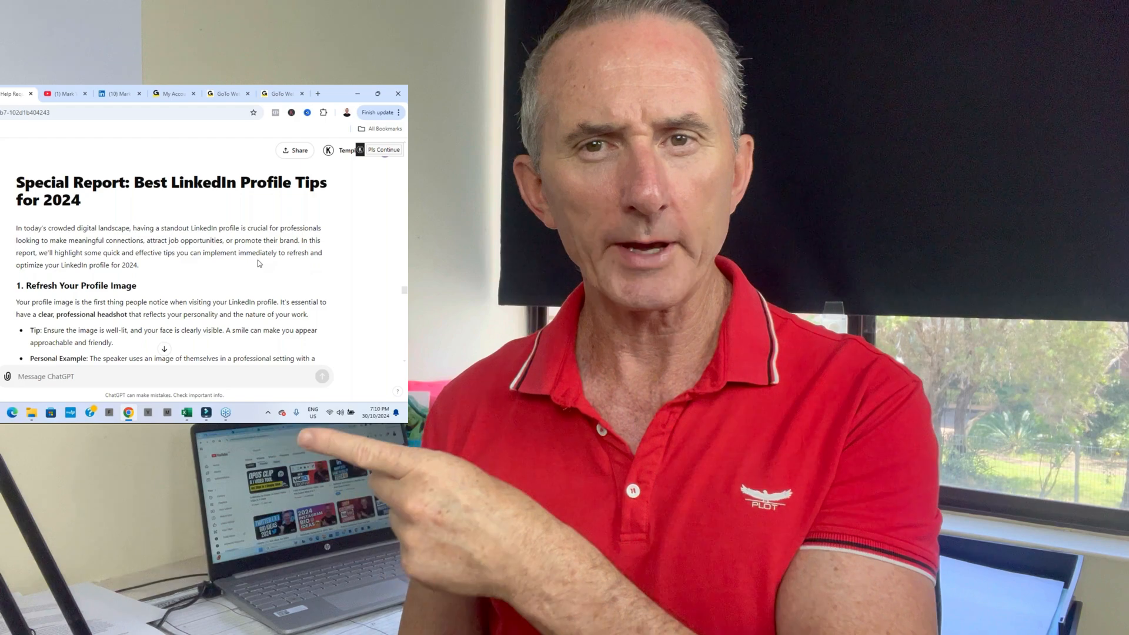
Return to the special report chat, glance at the YouTube videos, then come back
scroll("down", 3)
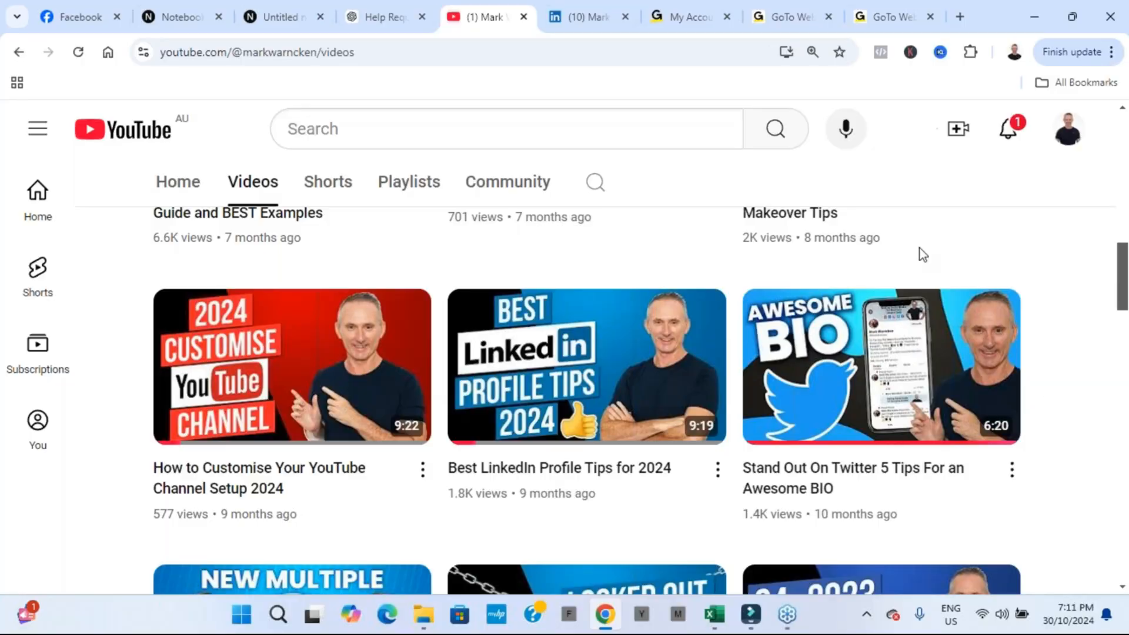
mouse_move(492, 500)
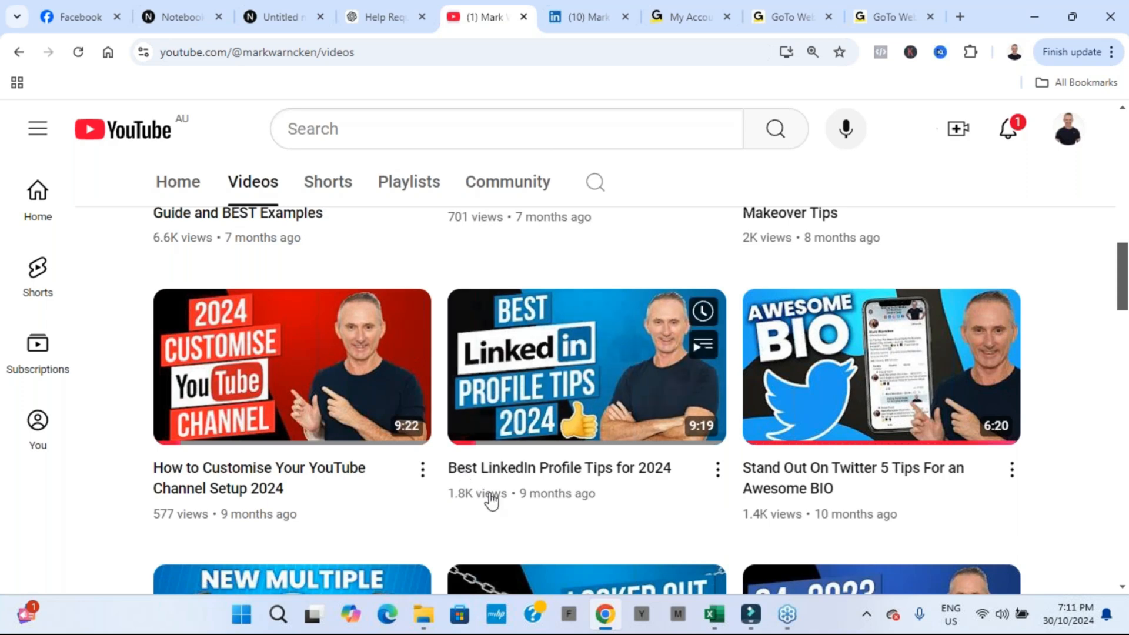
mouse_move(424, 409)
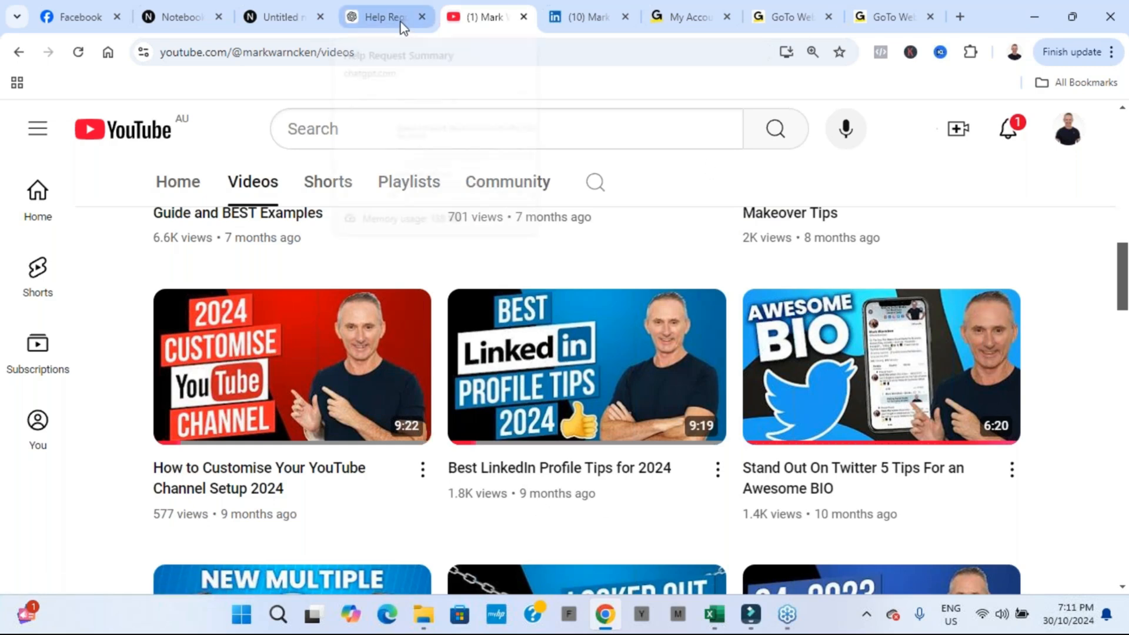
left_click(386, 17)
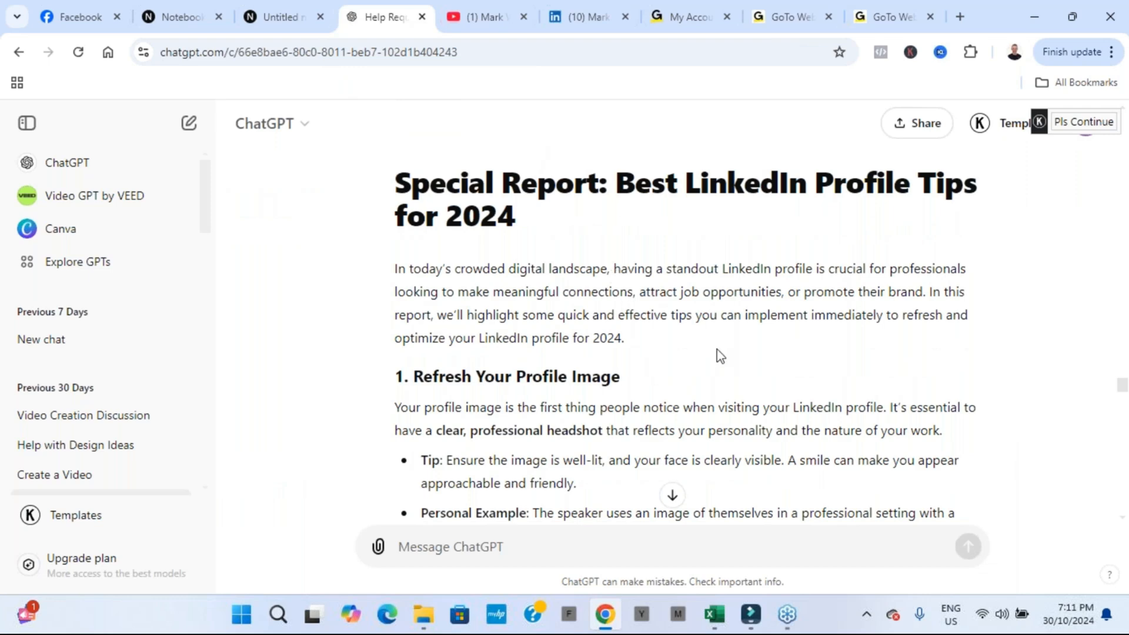
scroll("down", 3)
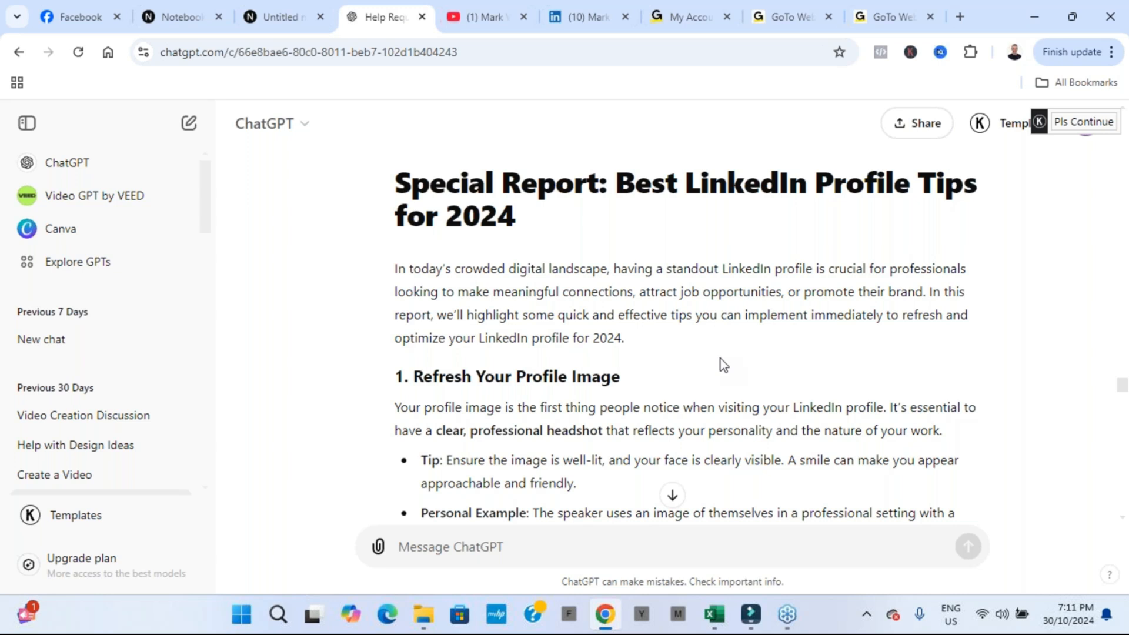
mouse_move(217, 106)
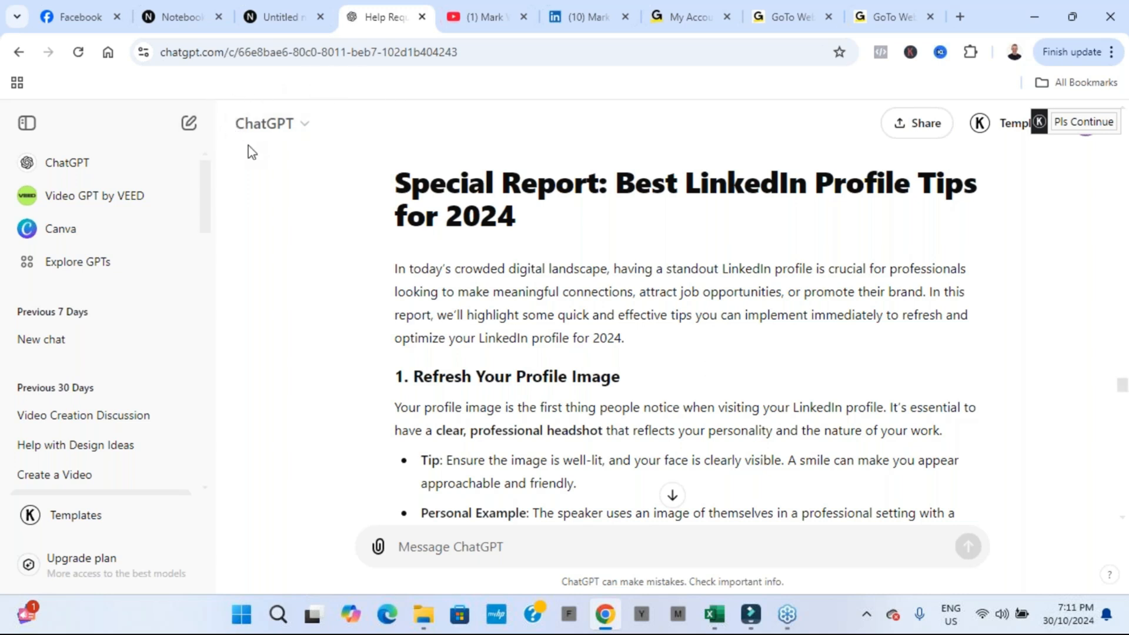
mouse_move(302, 179)
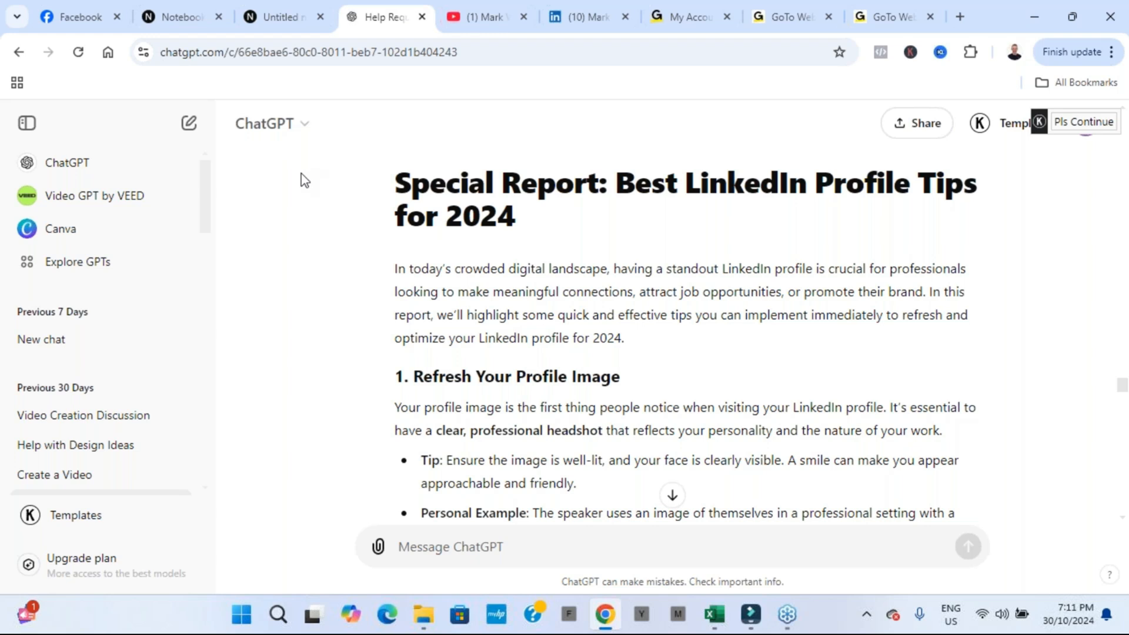
mouse_move(353, 298)
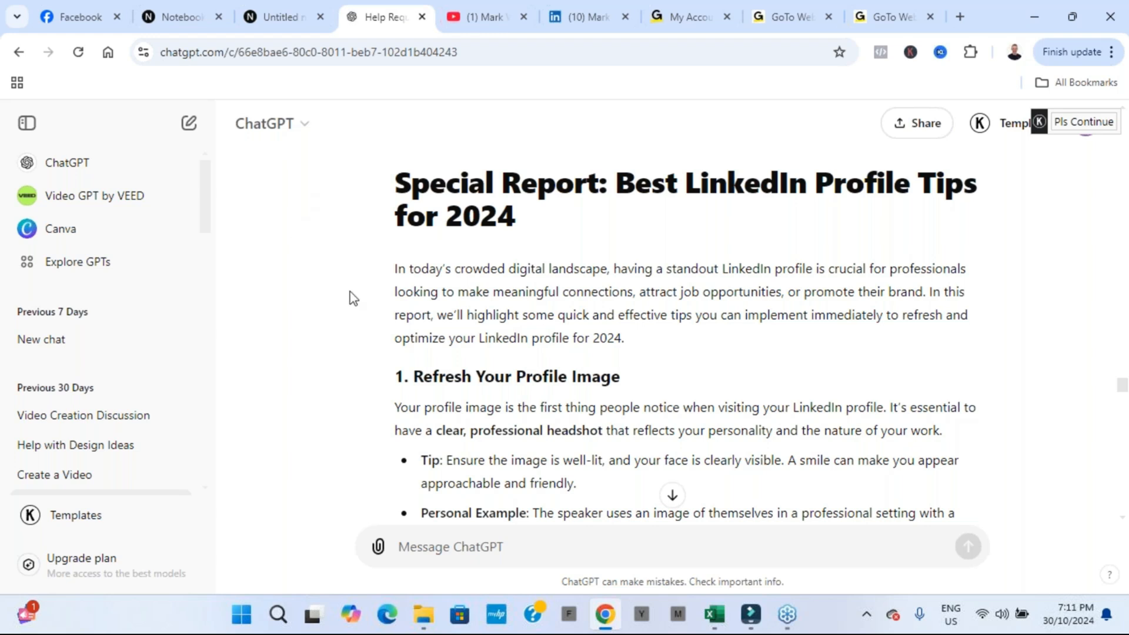
mouse_move(360, 314)
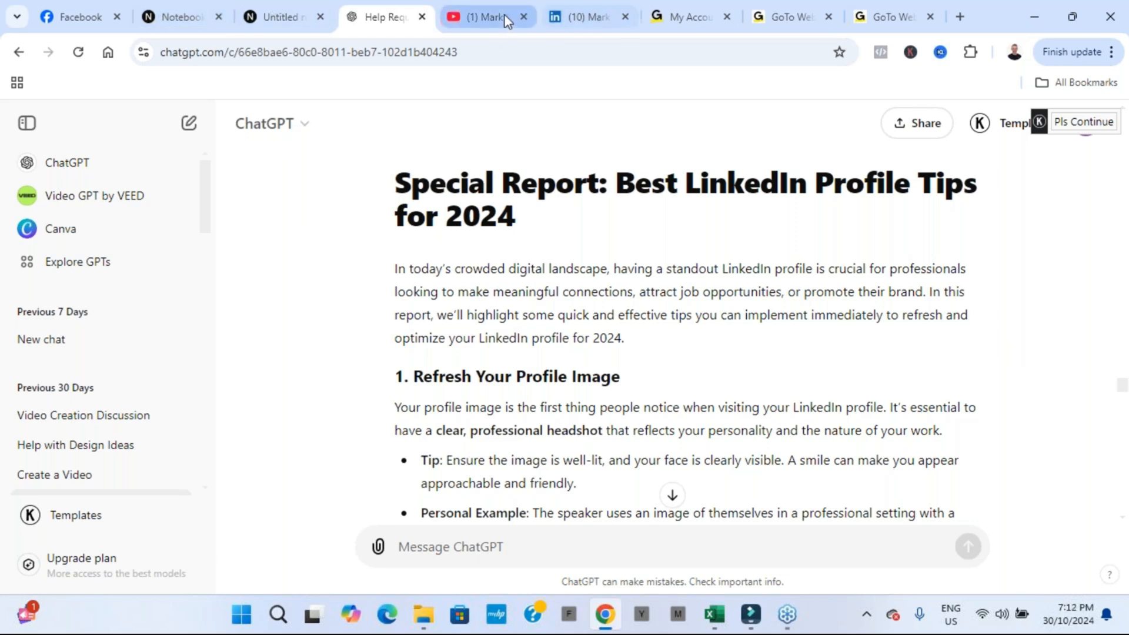
left_click(482, 16)
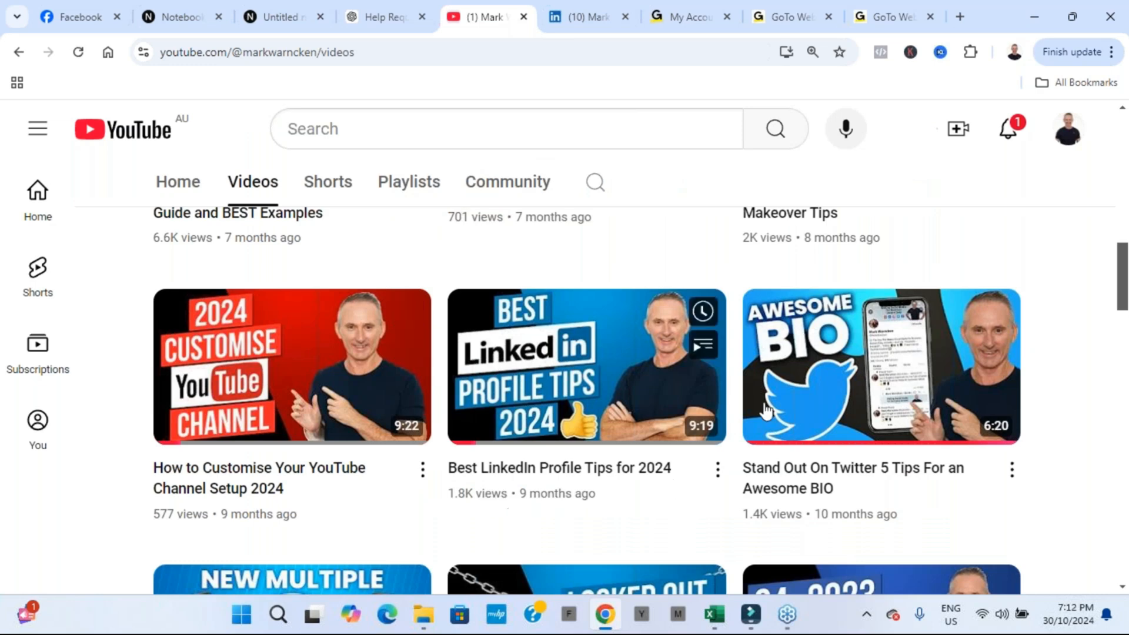
left_click(386, 17)
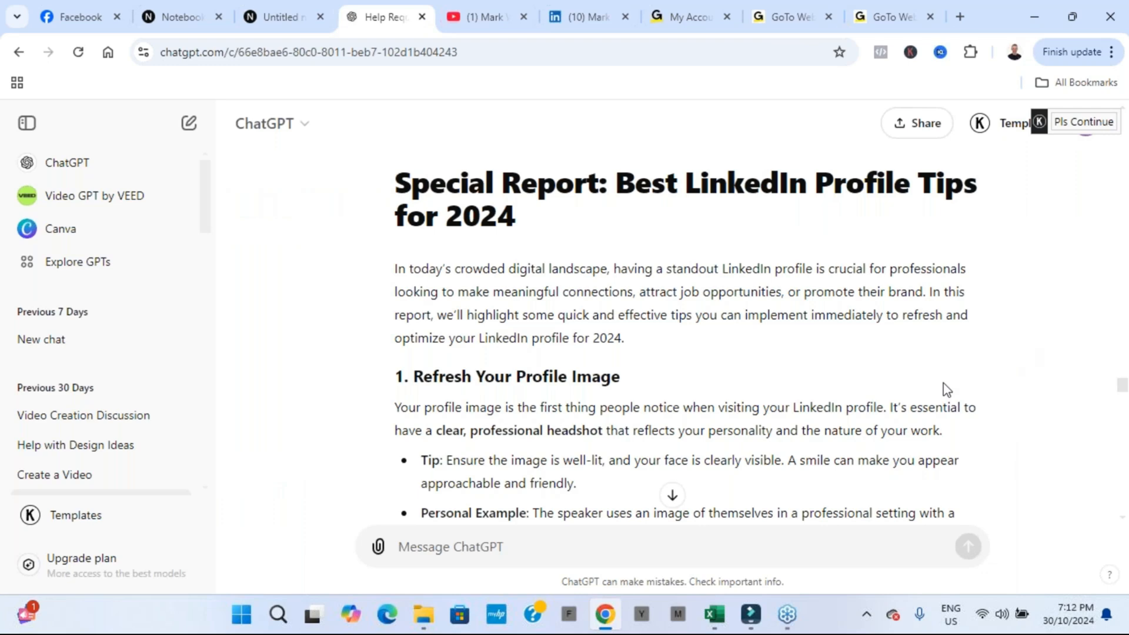
mouse_move(926, 391)
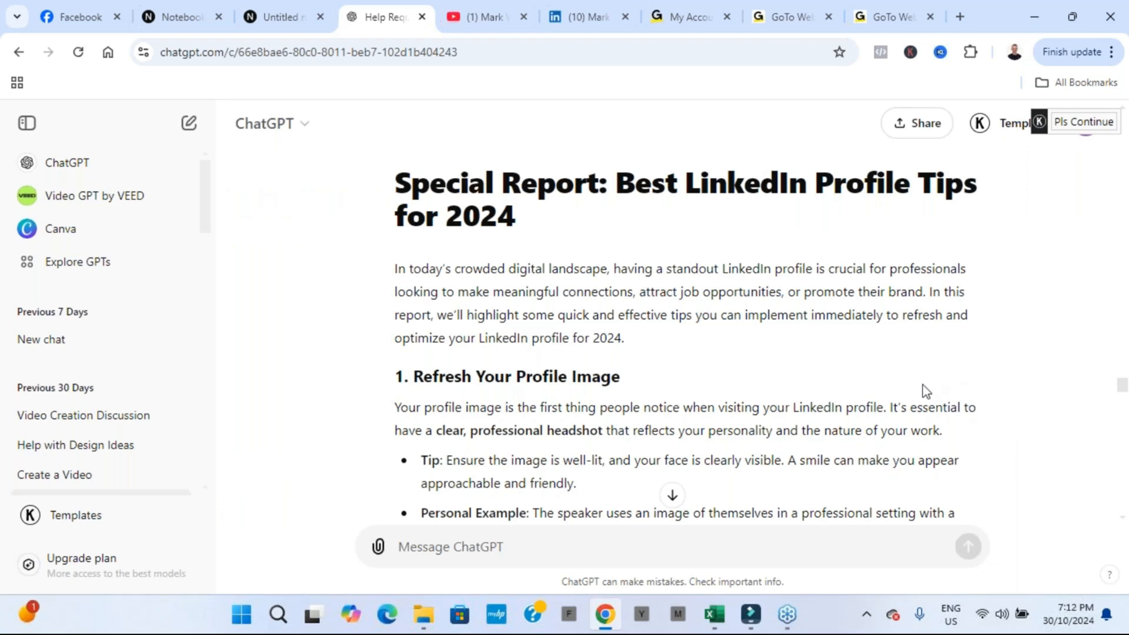
mouse_move(873, 262)
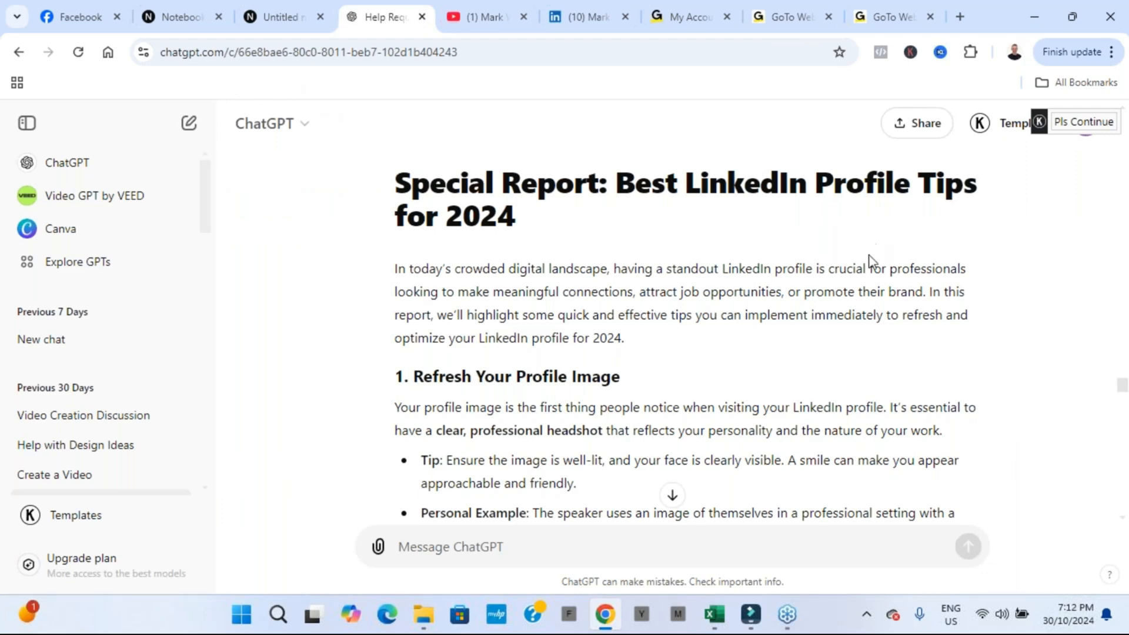
Review the earlier reply asking for the video transcript, then switch to YouTube's videos
scroll("down", 3)
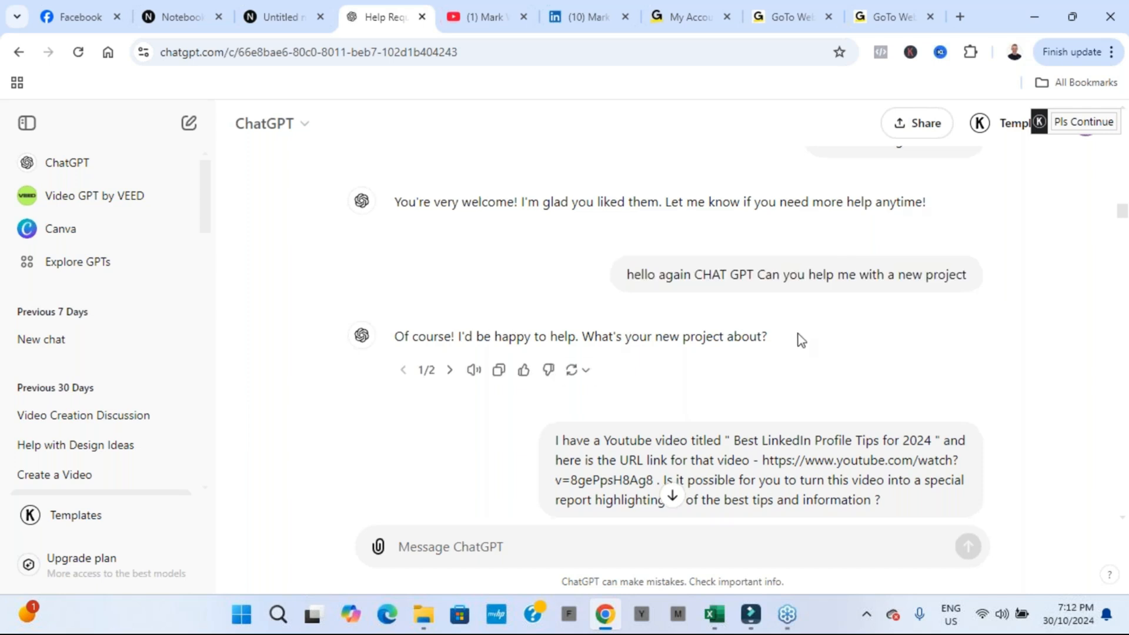
scroll("down", 3)
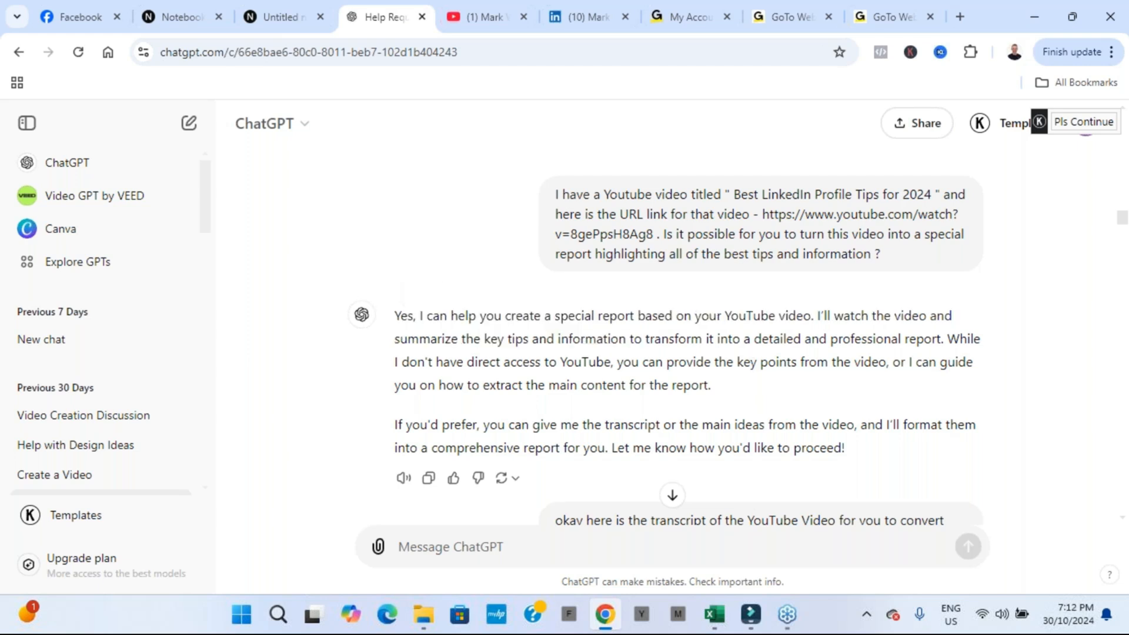
scroll("down", 3)
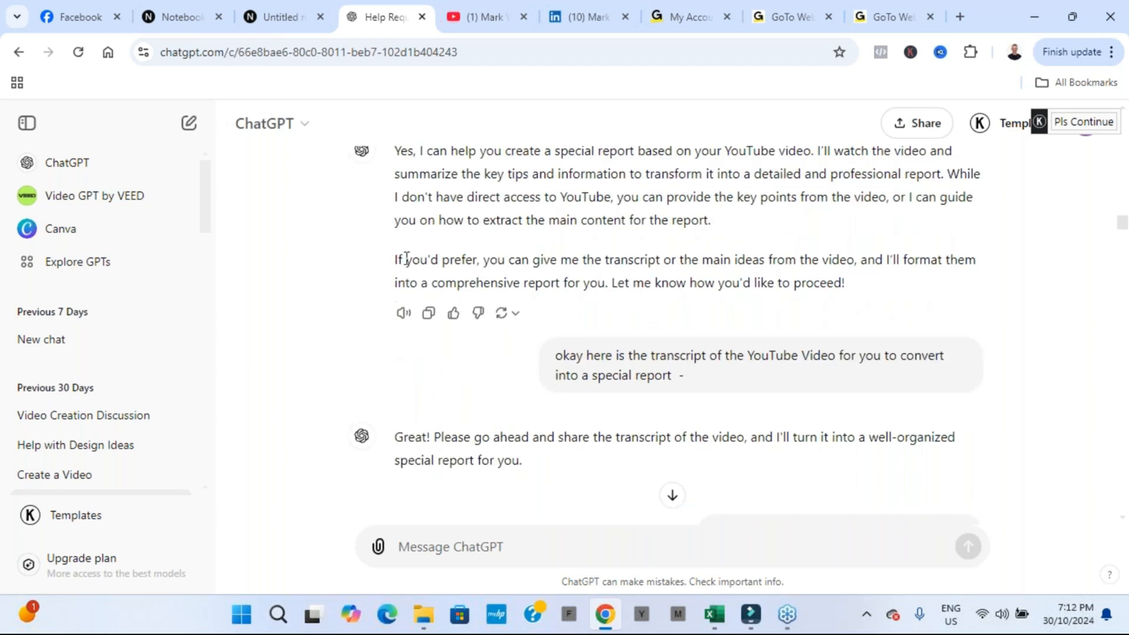
left_click_drag(394, 260, 843, 282)
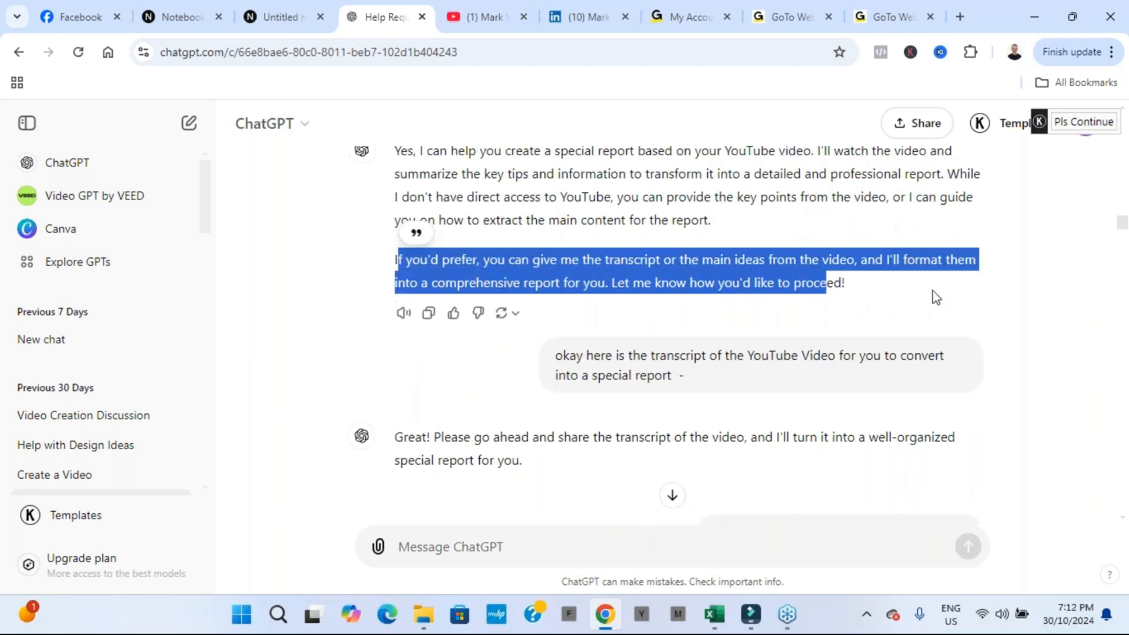
left_click(925, 295)
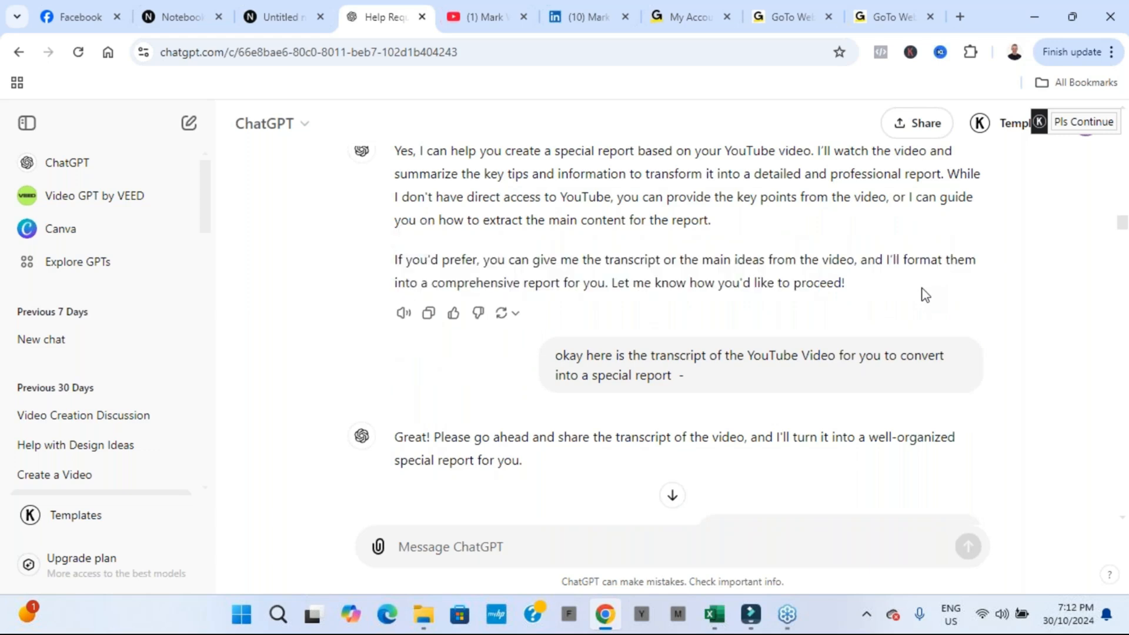
left_click(476, 16)
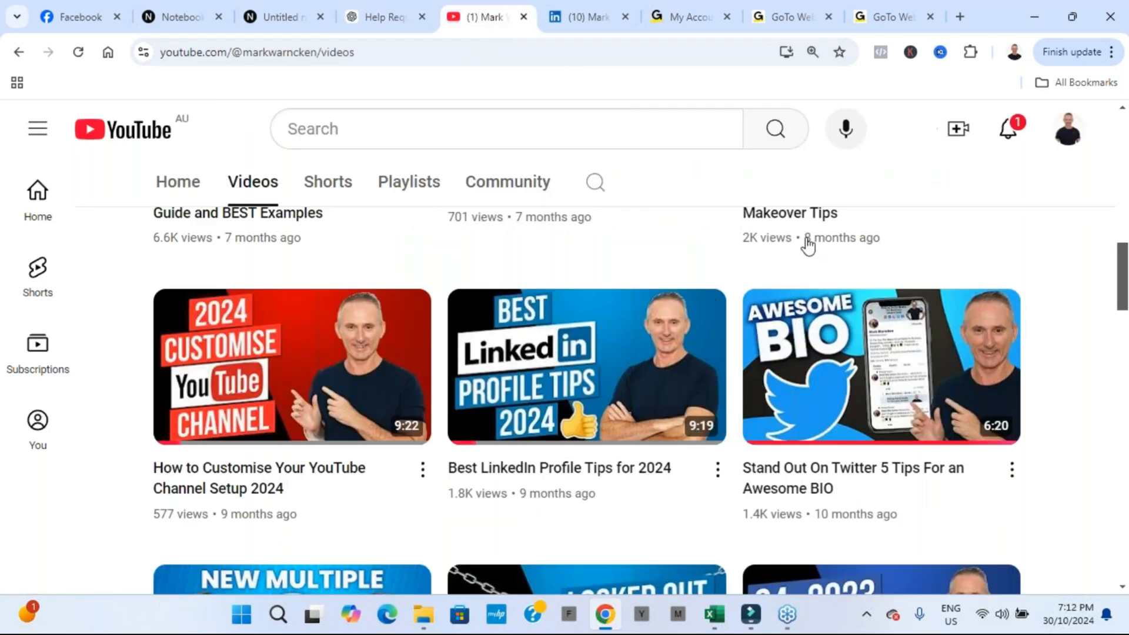
mouse_move(702, 450)
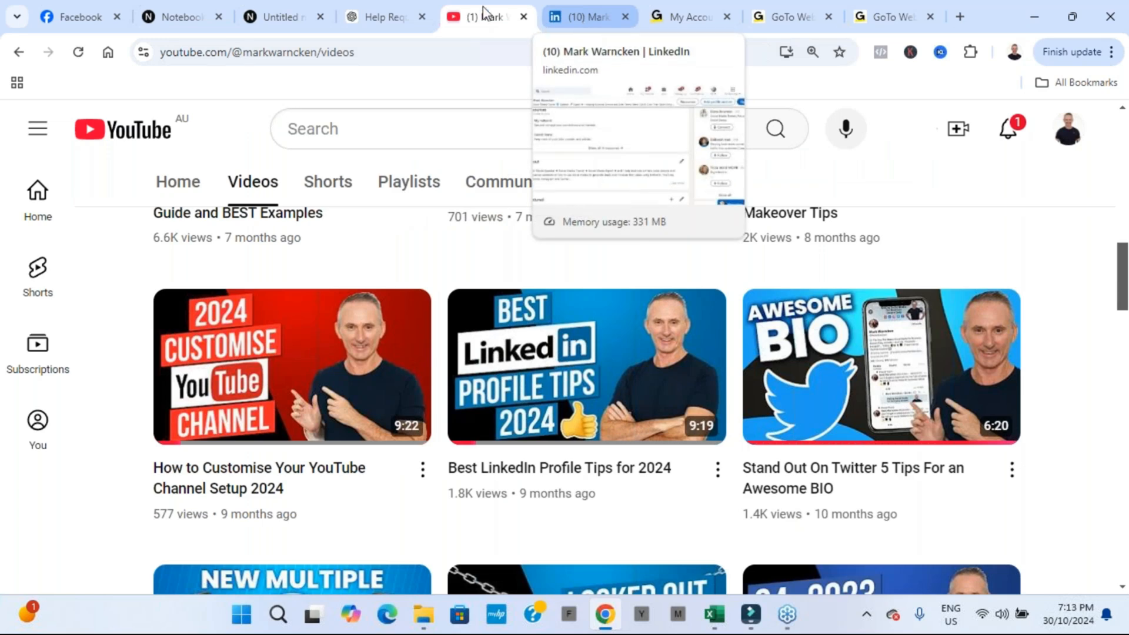
Scroll through the pasted LinkedIn tips transcript down to the generated special report
left_click(382, 16)
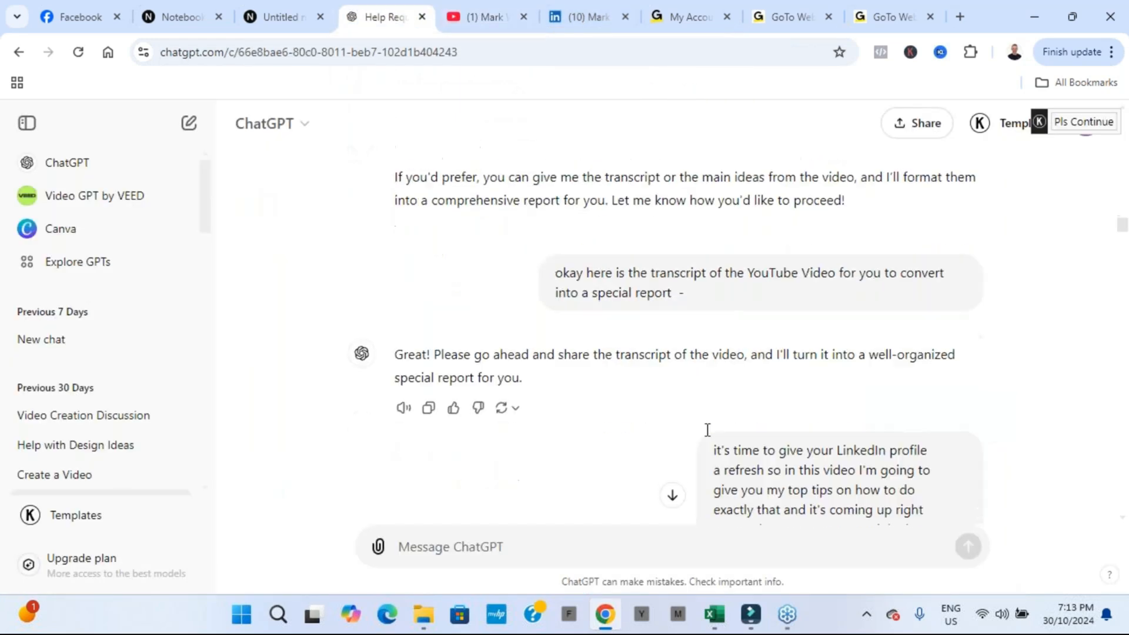
scroll("down", 3)
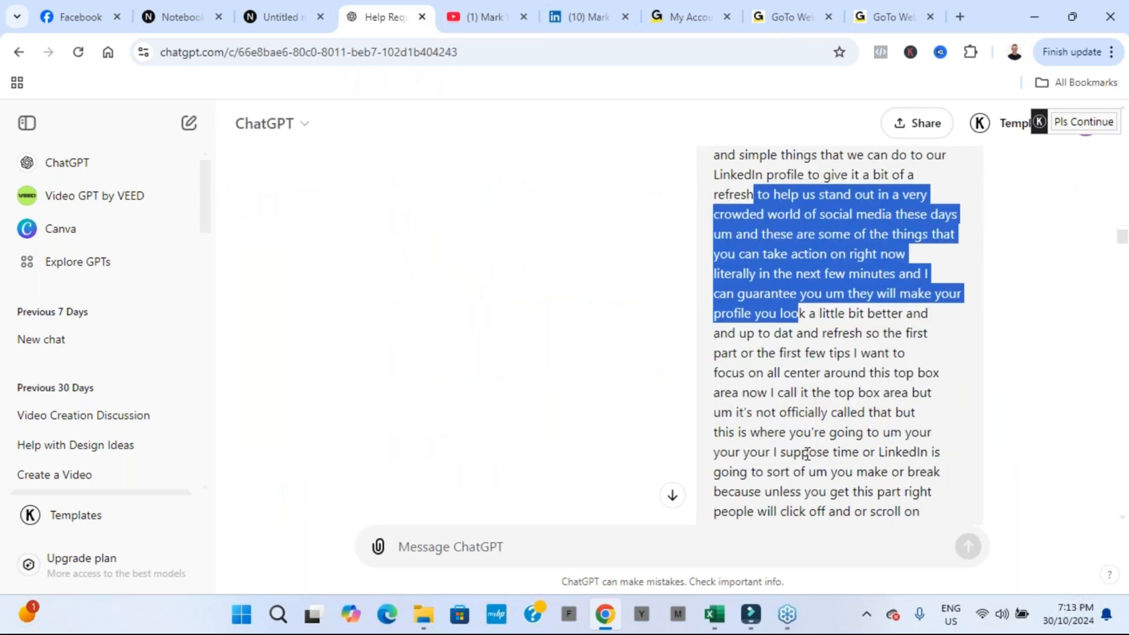
scroll("down", 3)
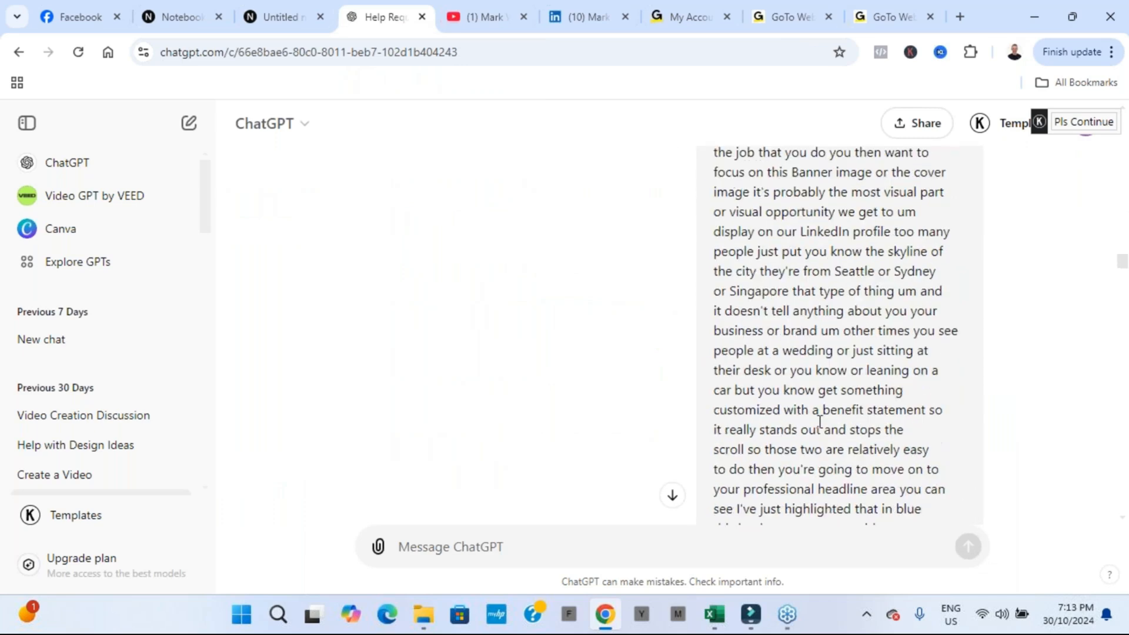
scroll("down", 3)
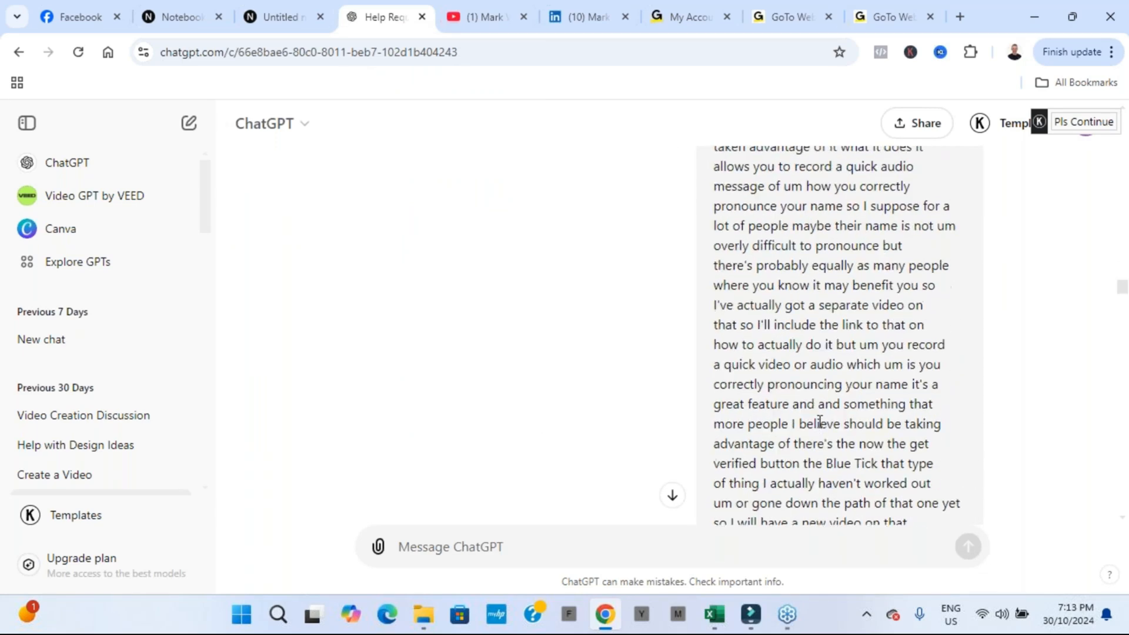
scroll("down", 3)
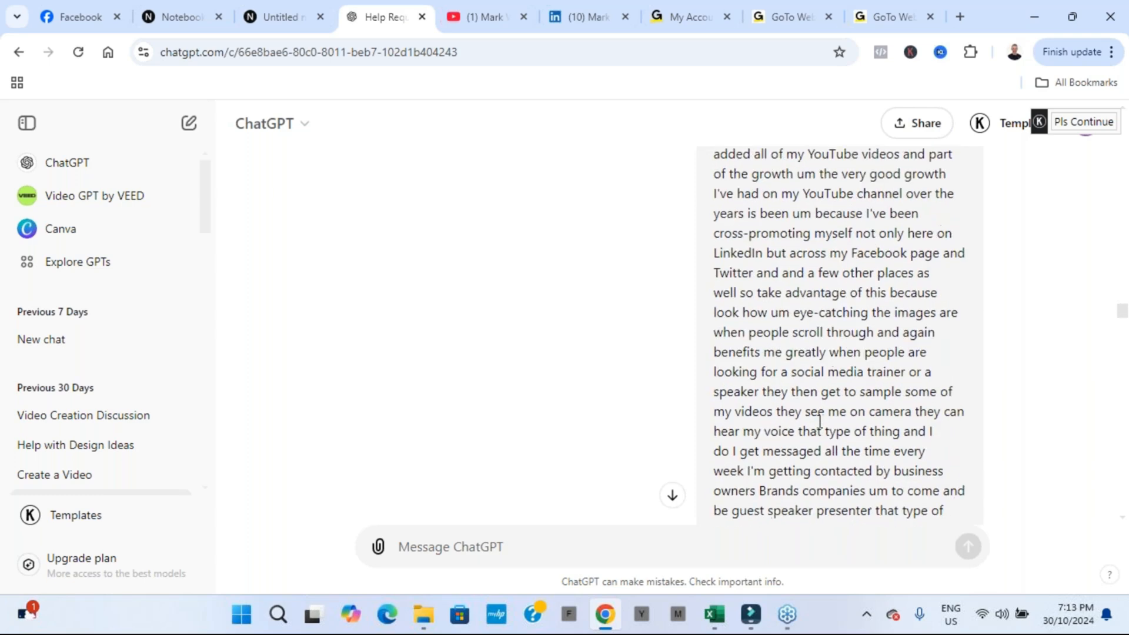
scroll("down", 3)
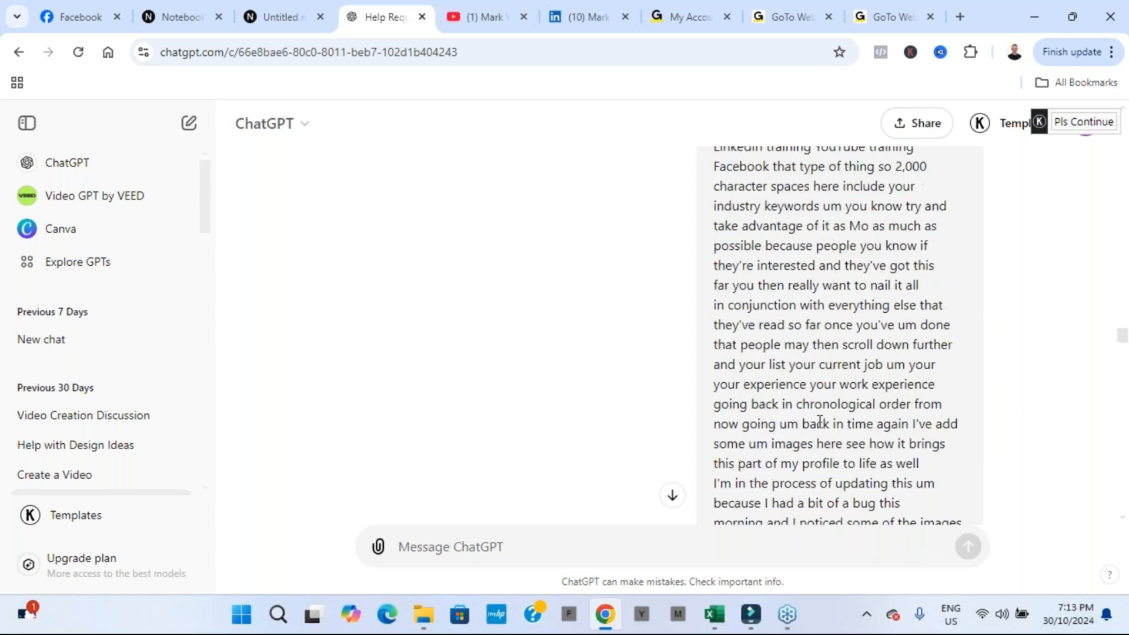
scroll("down", 3)
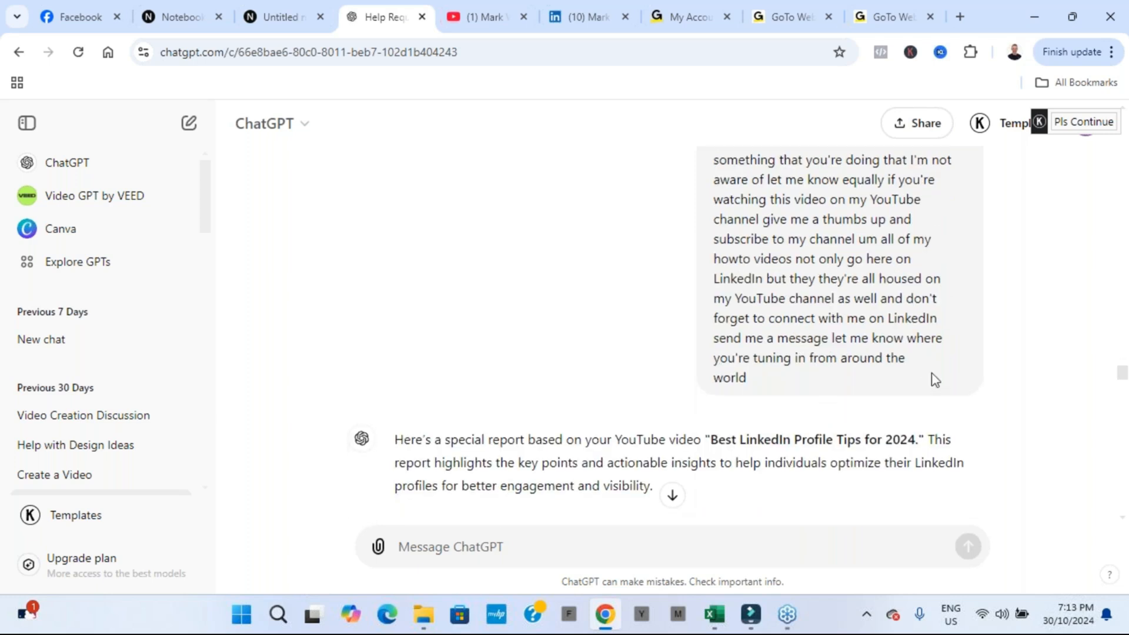
scroll("down", 3)
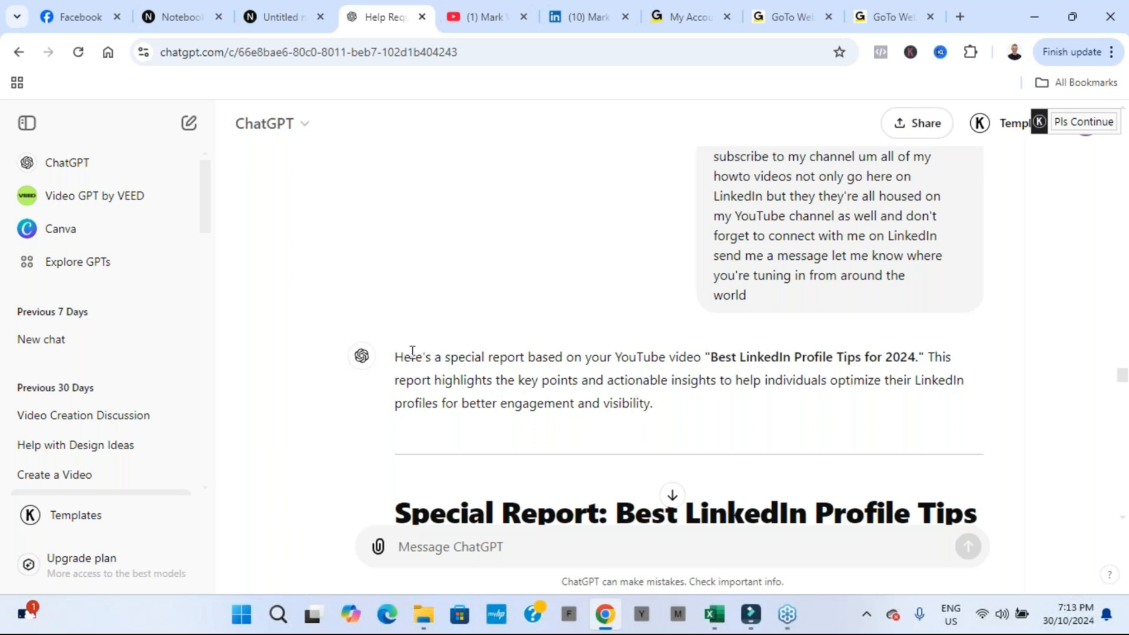
left_click_drag(395, 356, 712, 381)
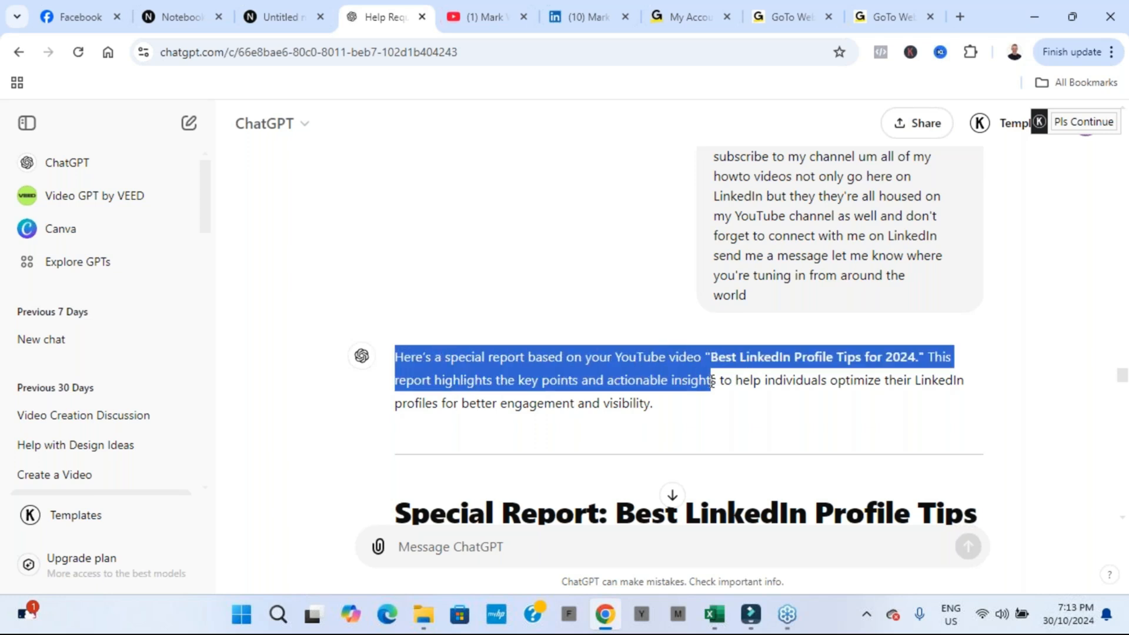
left_click(915, 397)
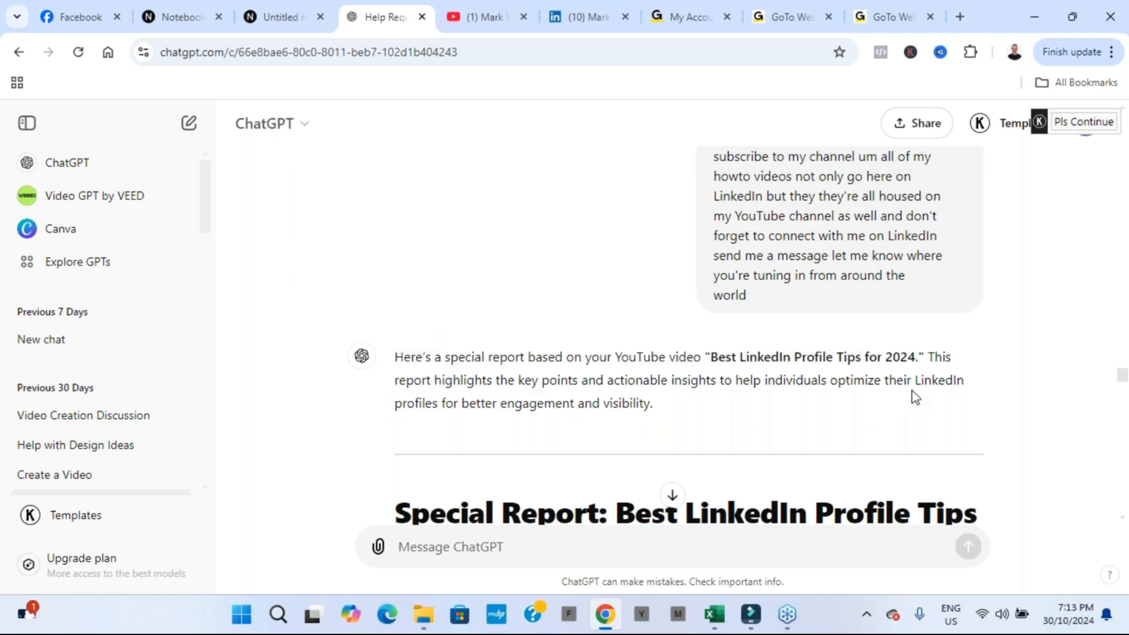
scroll("down", 3)
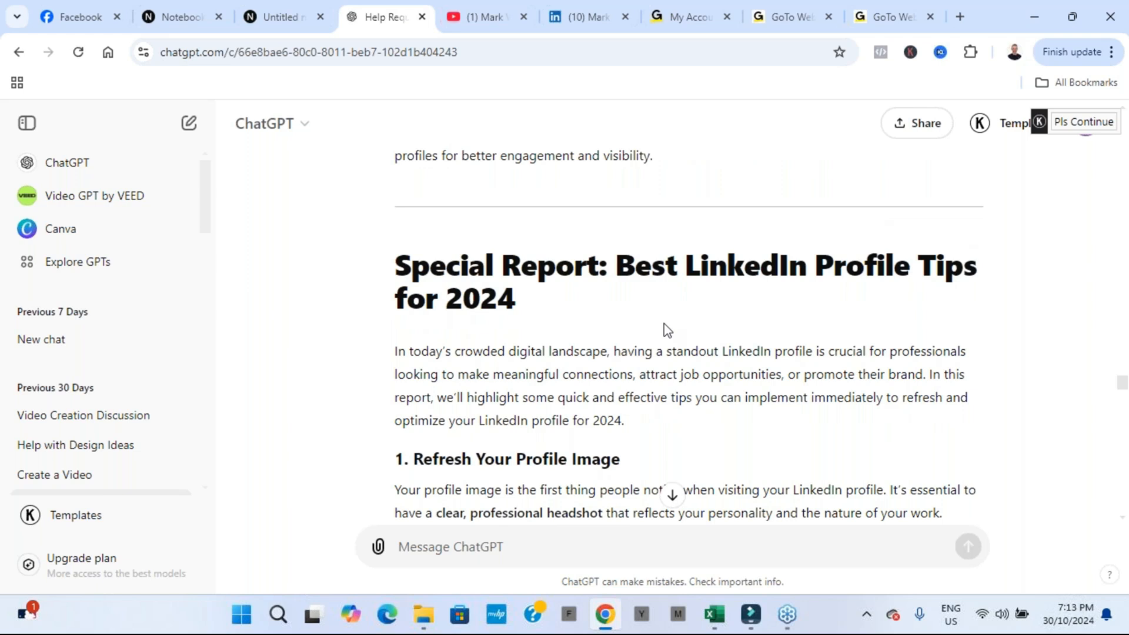
mouse_move(750, 328)
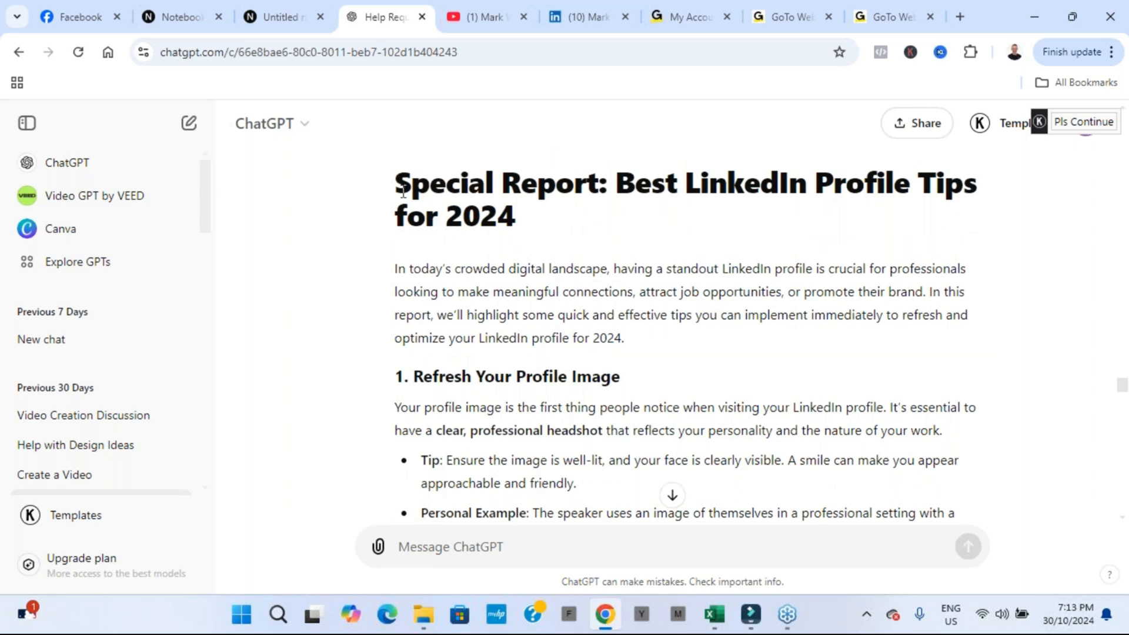
left_click_drag(394, 269, 562, 291)
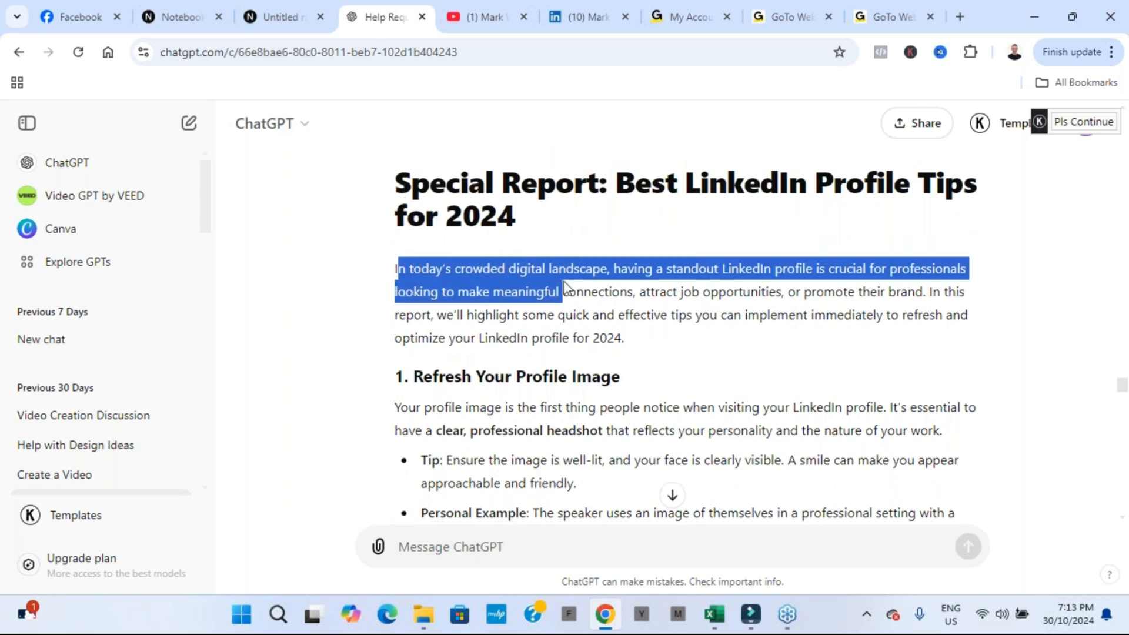
left_click(723, 334)
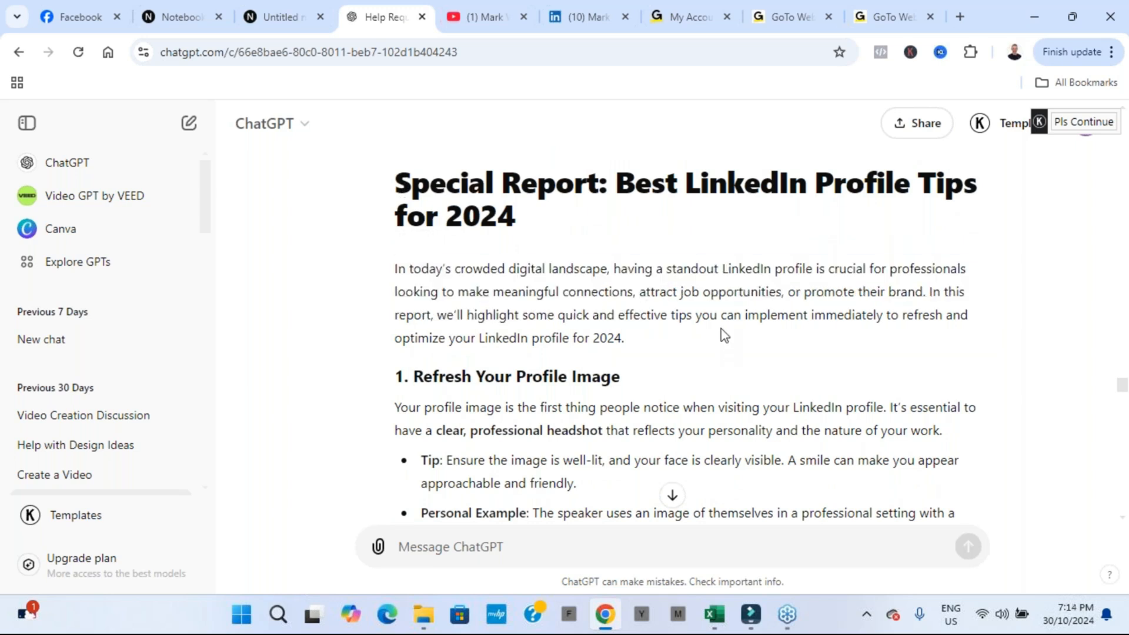
scroll("down", 3)
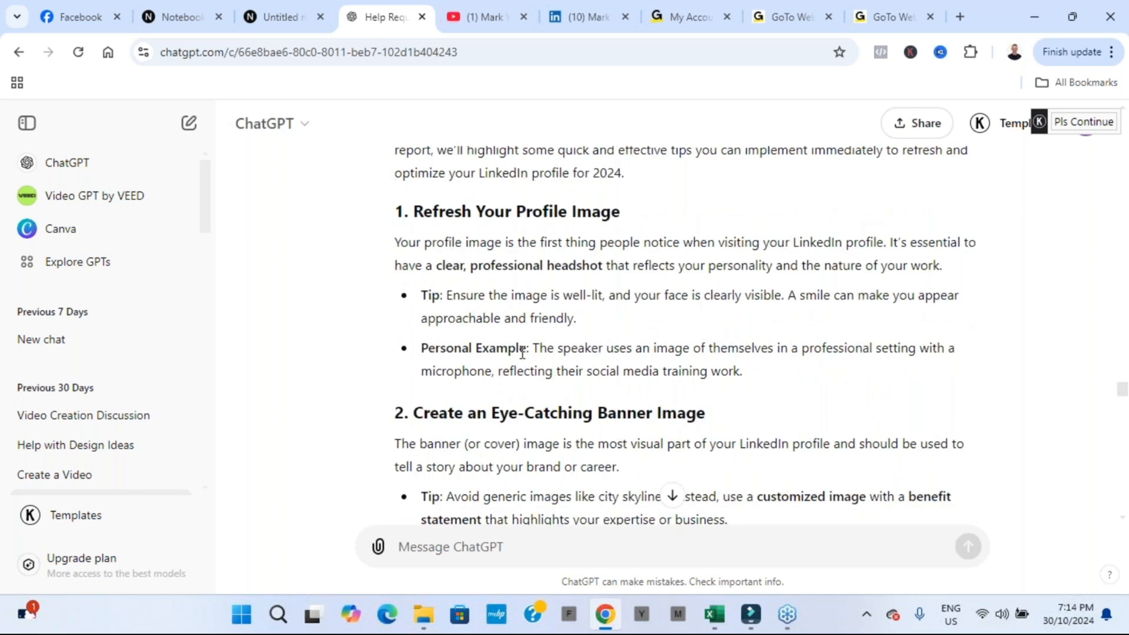
left_click(586, 16)
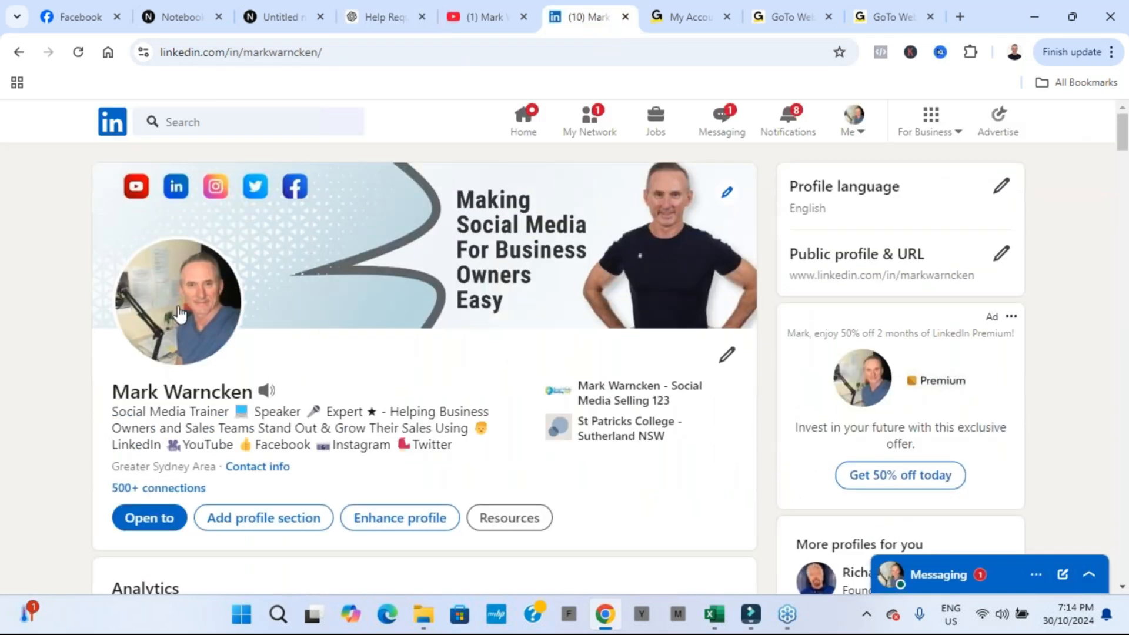
mouse_move(182, 276)
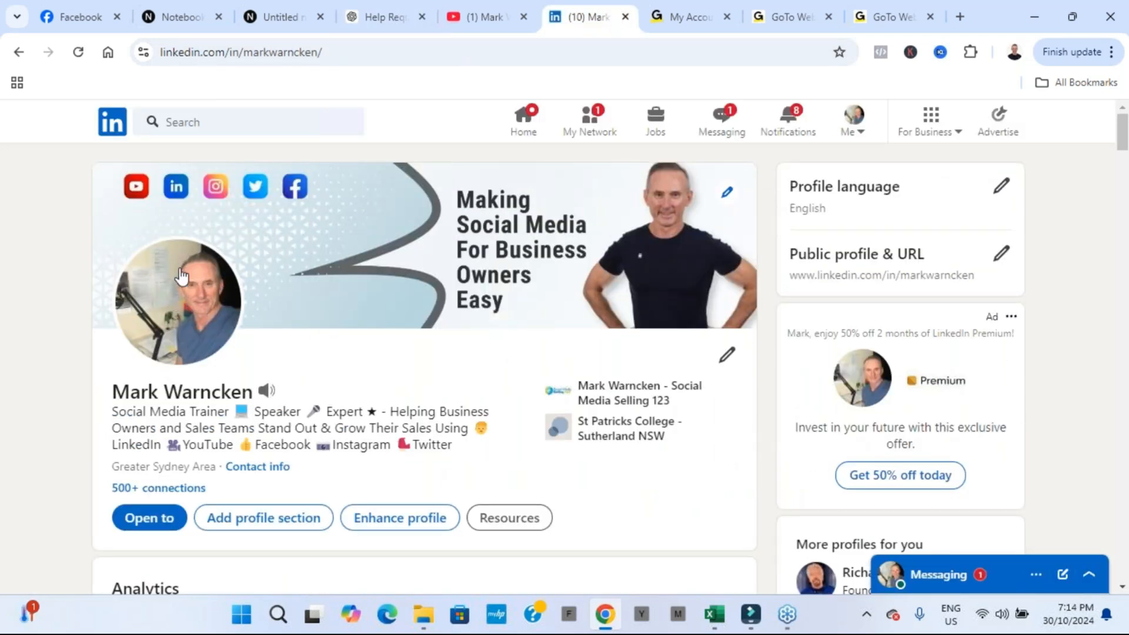
left_click(381, 16)
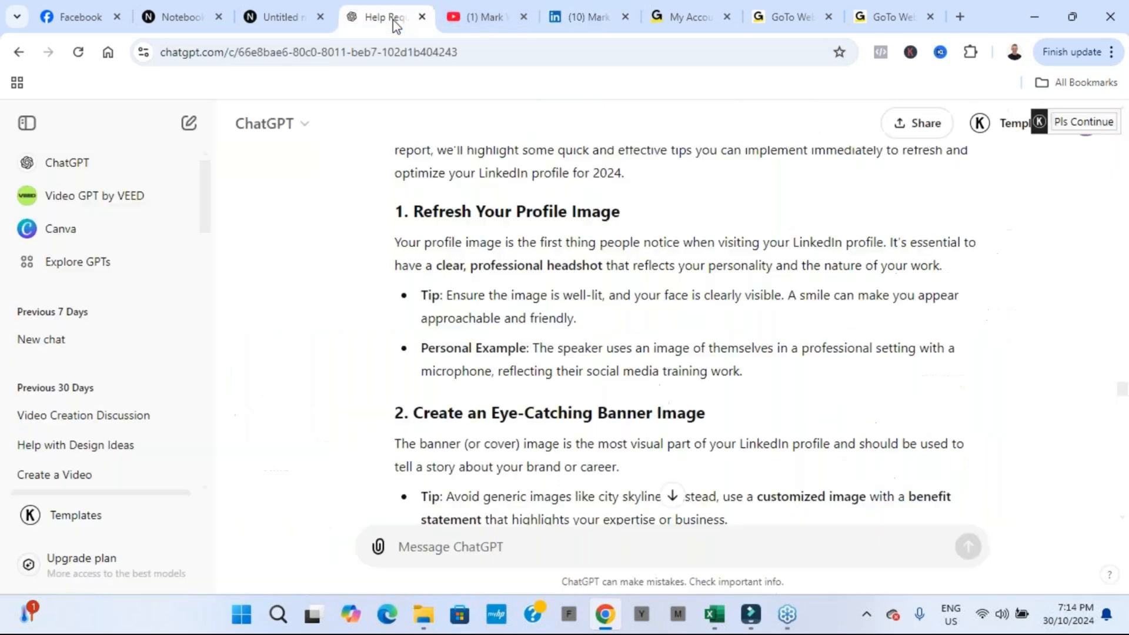
scroll("down", 3)
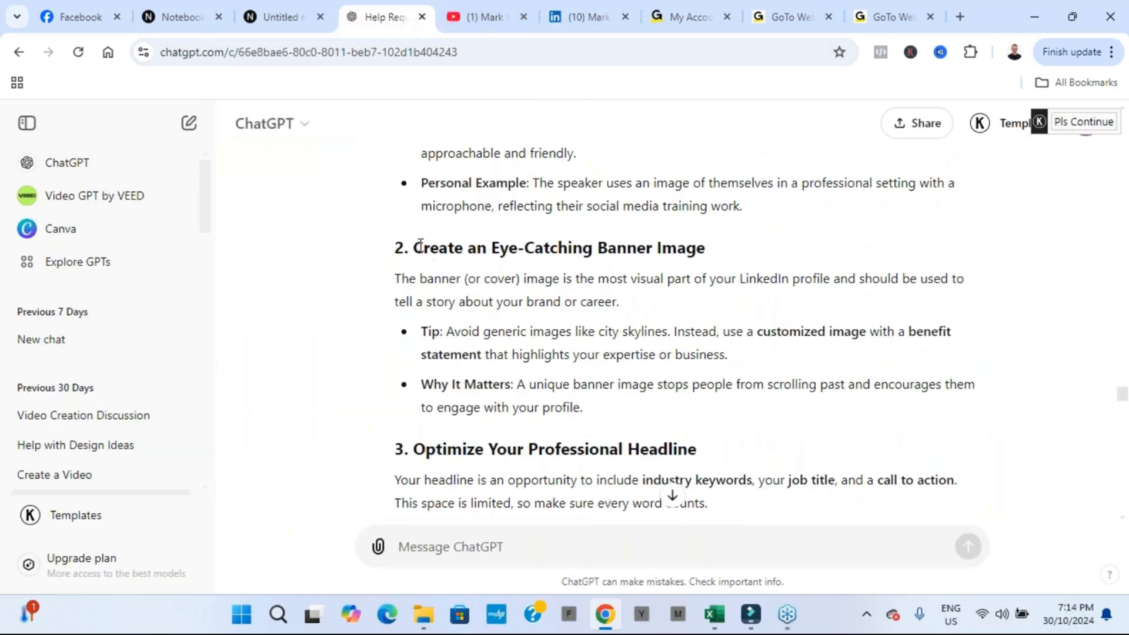
left_click_drag(418, 247, 533, 331)
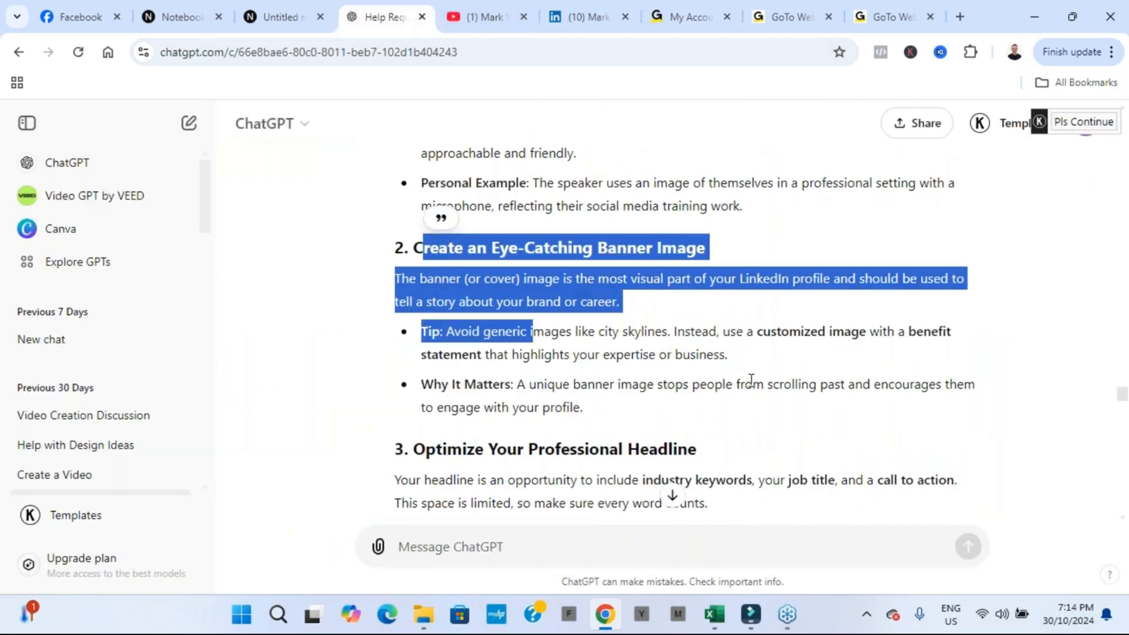
left_click(529, 381)
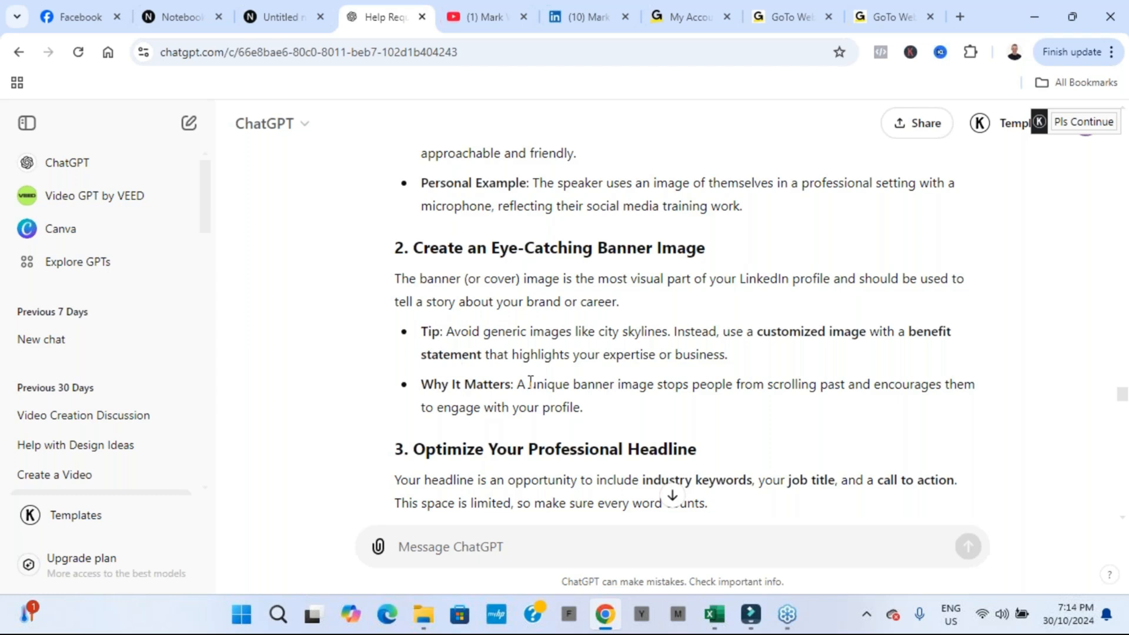
Compare the LinkedIn profile's banner and headline against the report, highlighting the headline
left_click(587, 17)
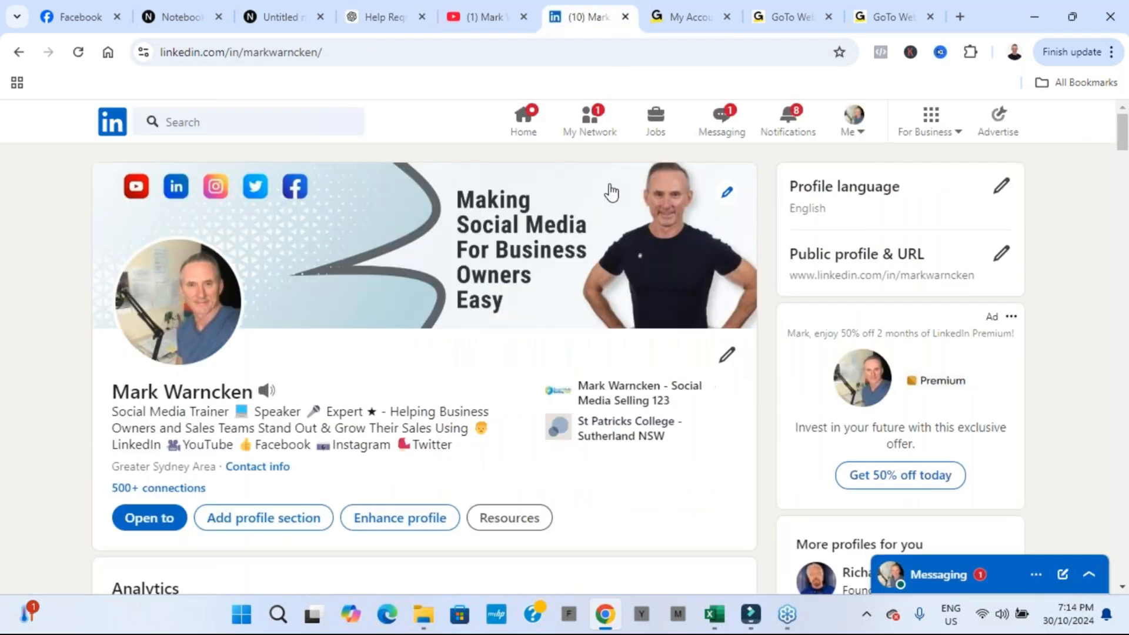
mouse_move(549, 199)
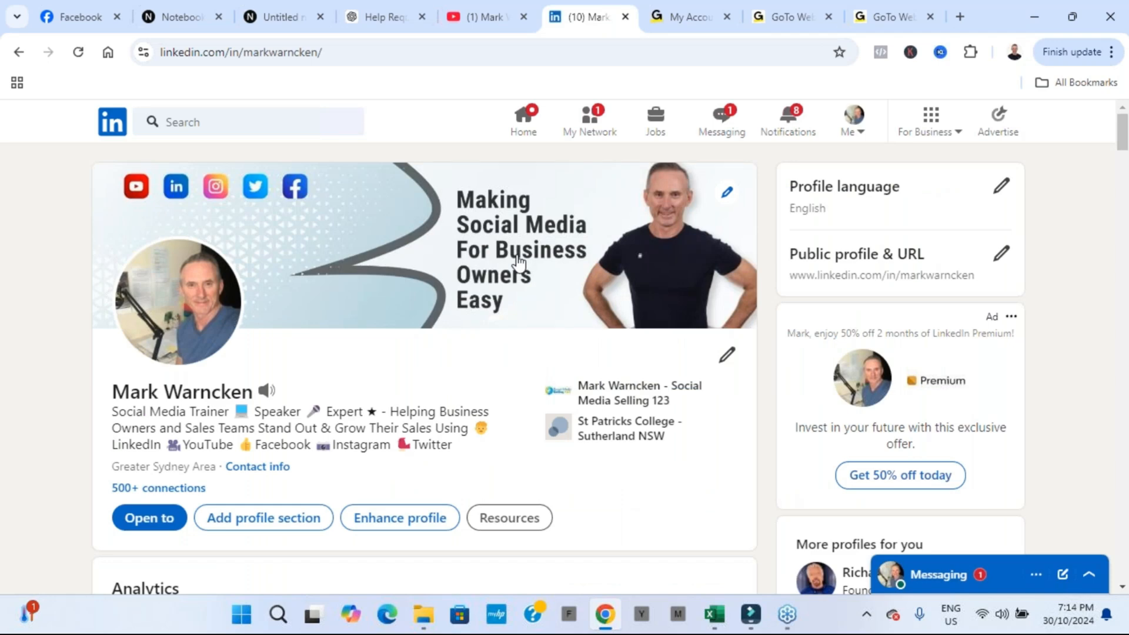
left_click(384, 16)
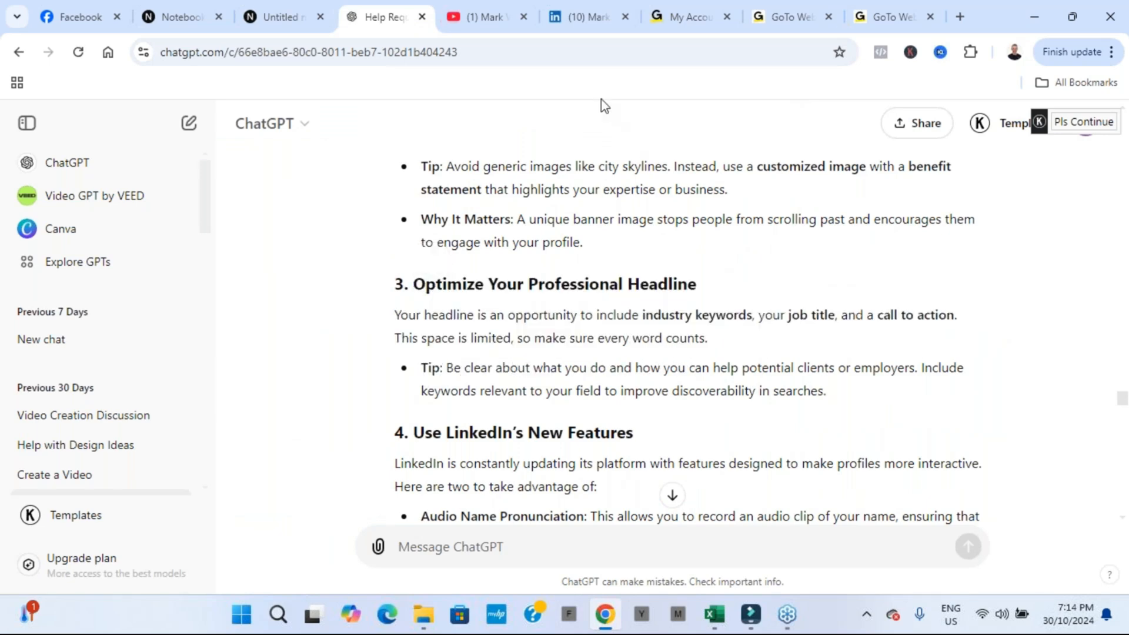
left_click(587, 16)
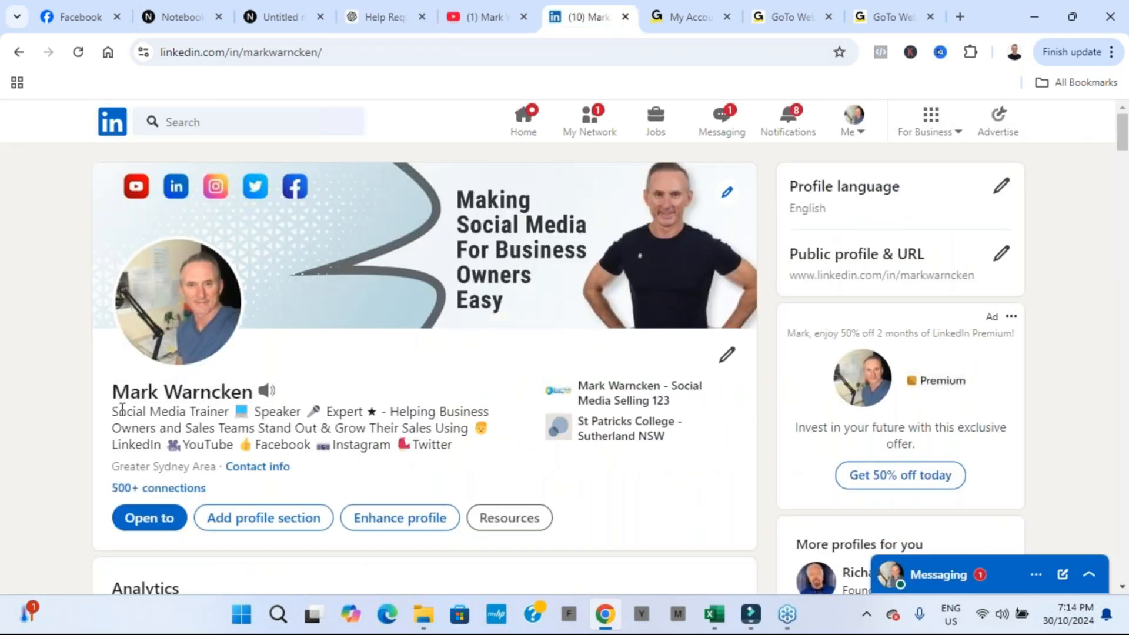
left_click_drag(112, 411, 421, 428)
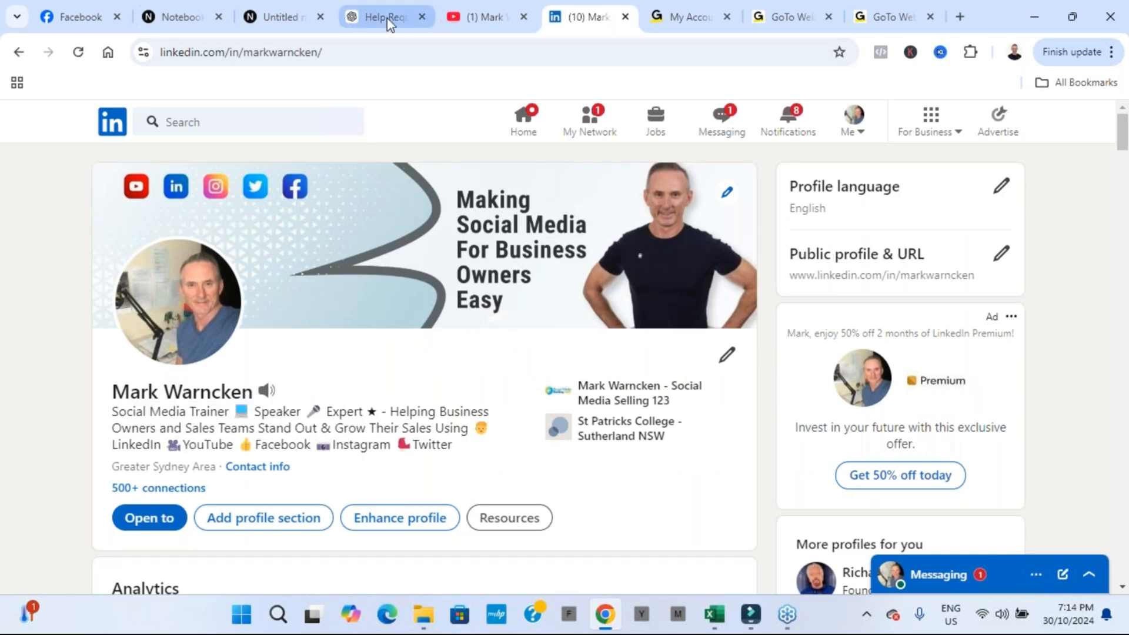
Read report tips 4–5, then show the LinkedIn Featured section's YouTube video links
left_click(381, 16)
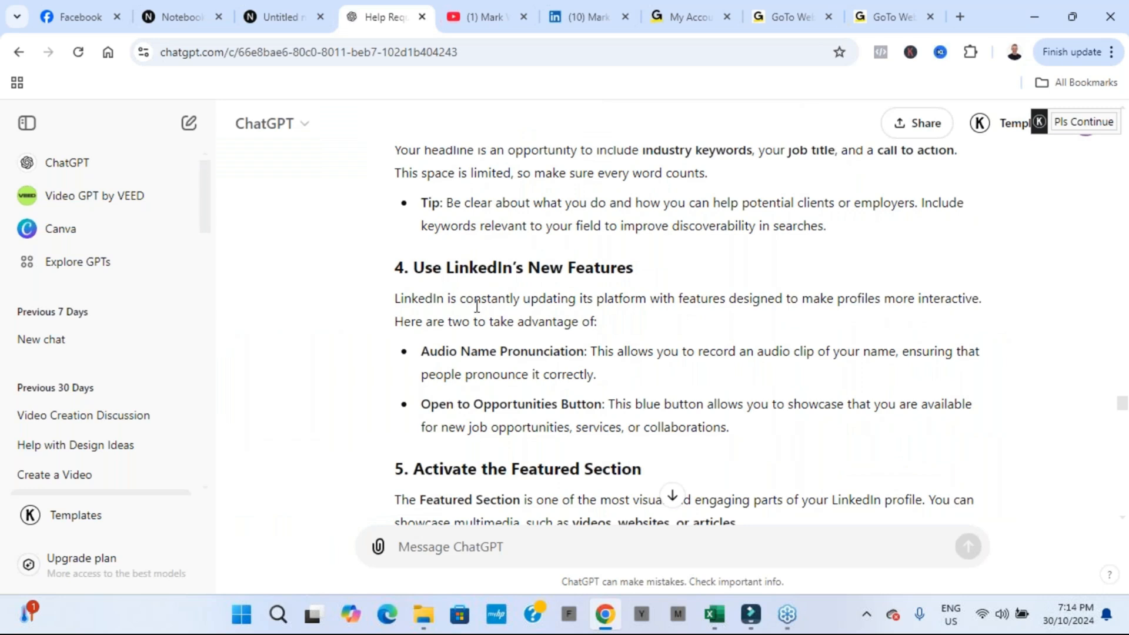
scroll("down", 3)
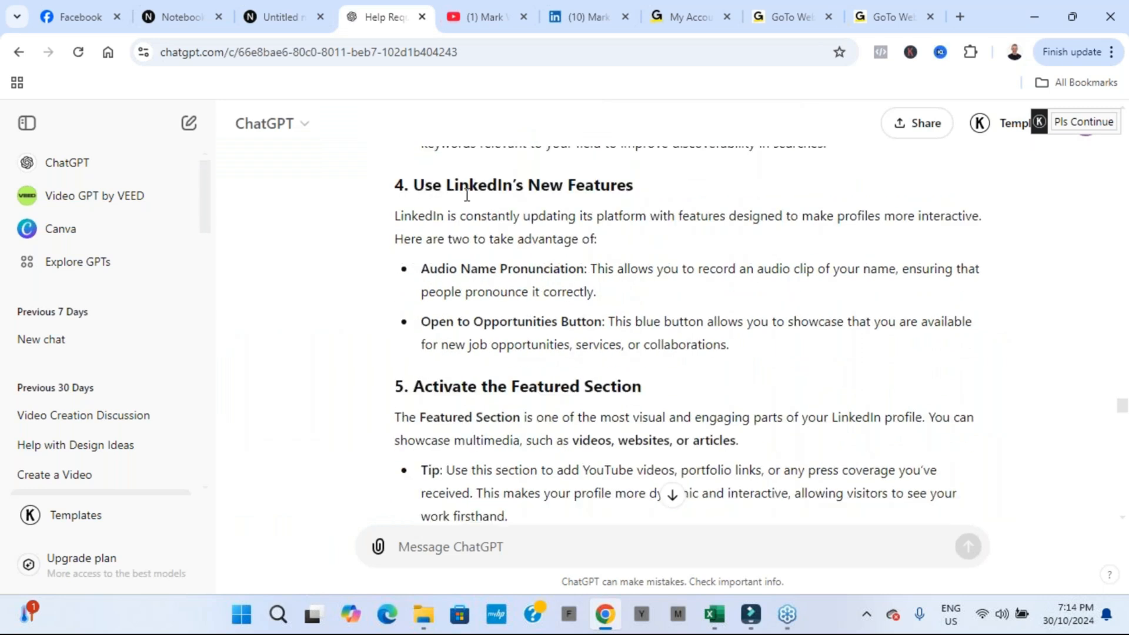
mouse_move(589, 270)
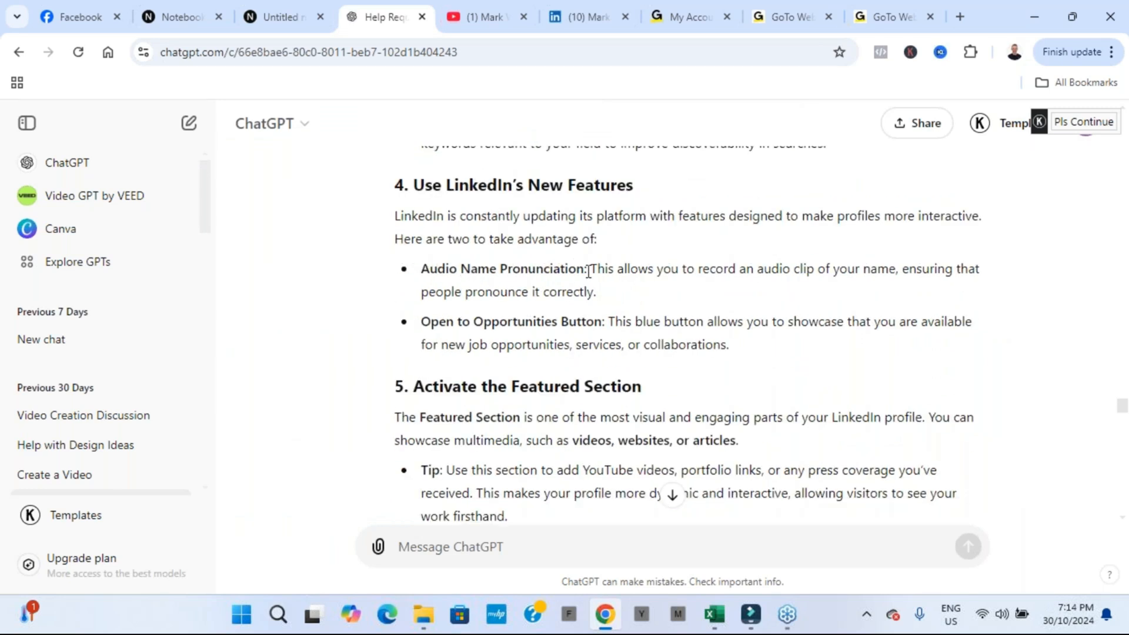
left_click(587, 16)
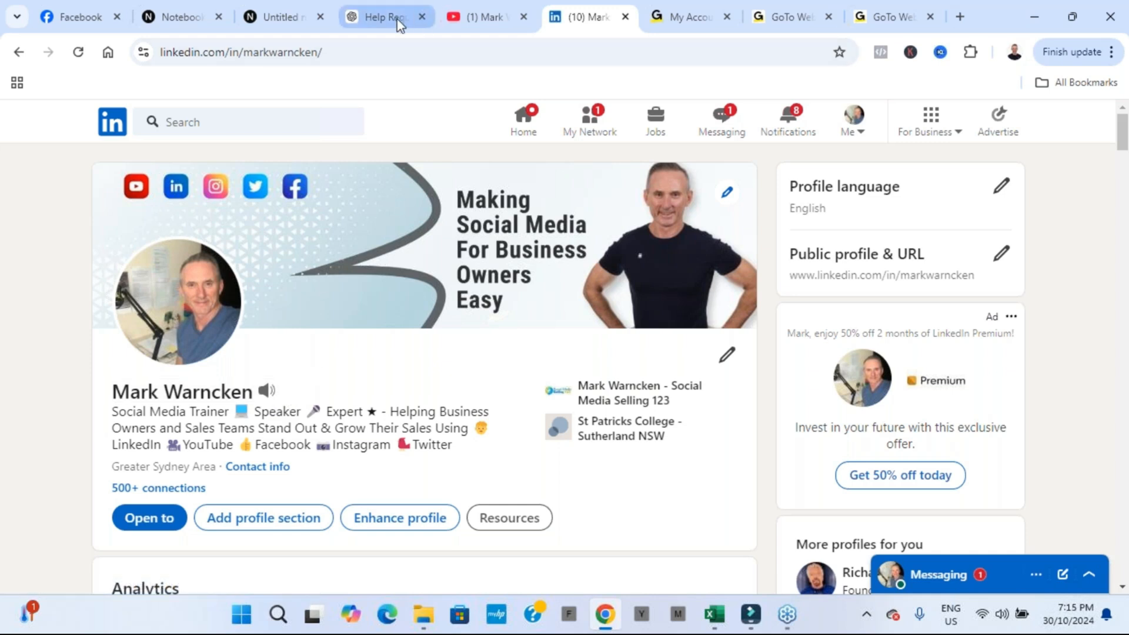
left_click(387, 17)
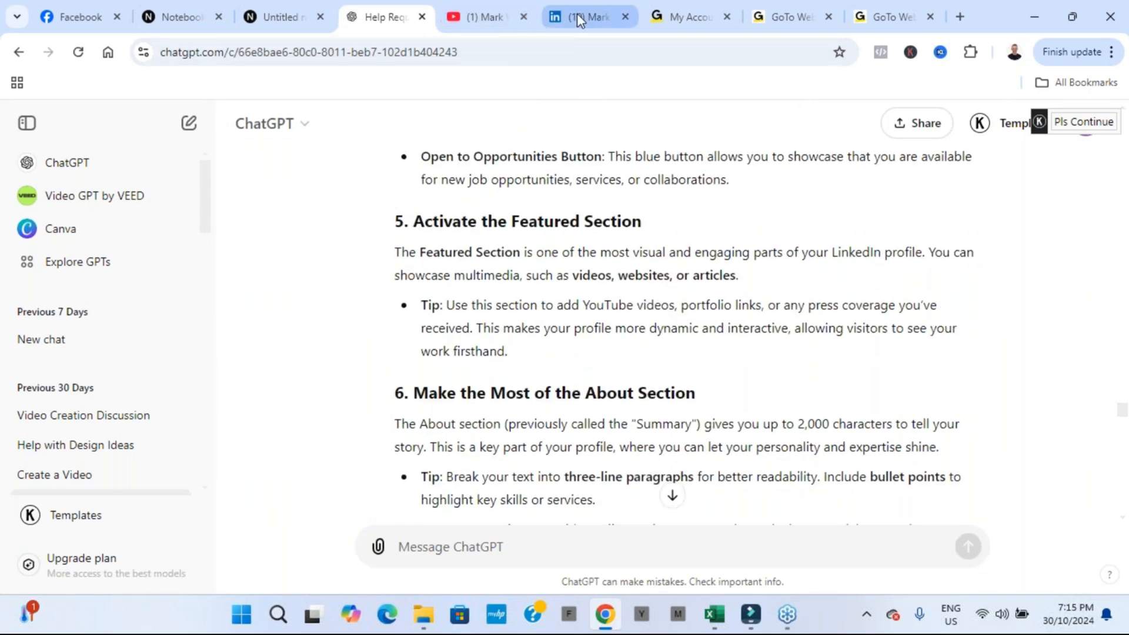
left_click(583, 17)
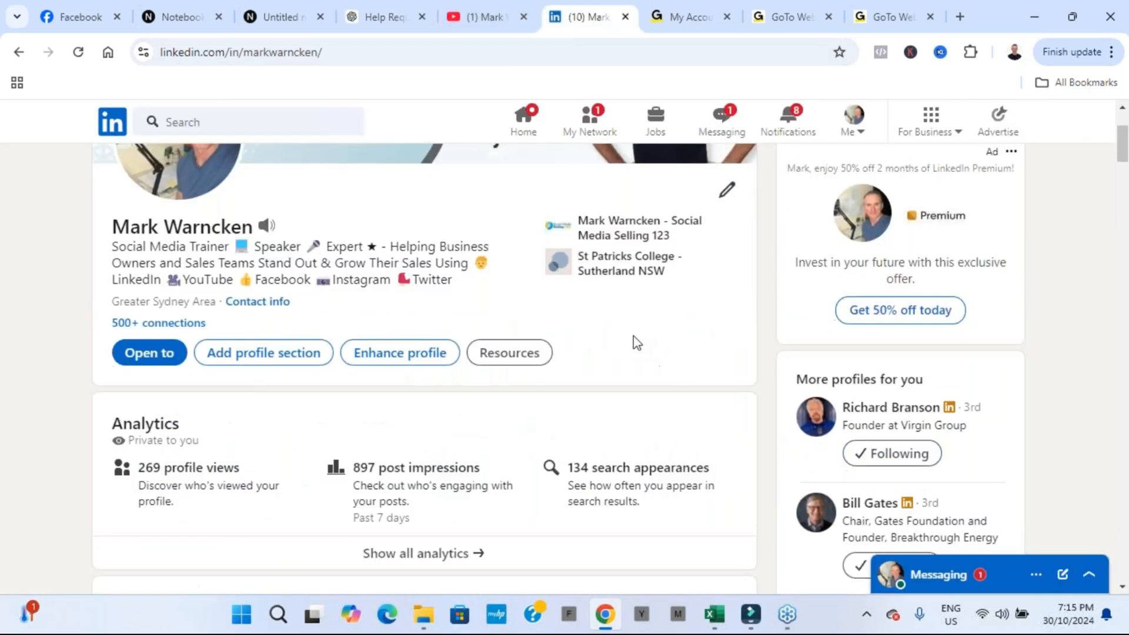
scroll("down", 3)
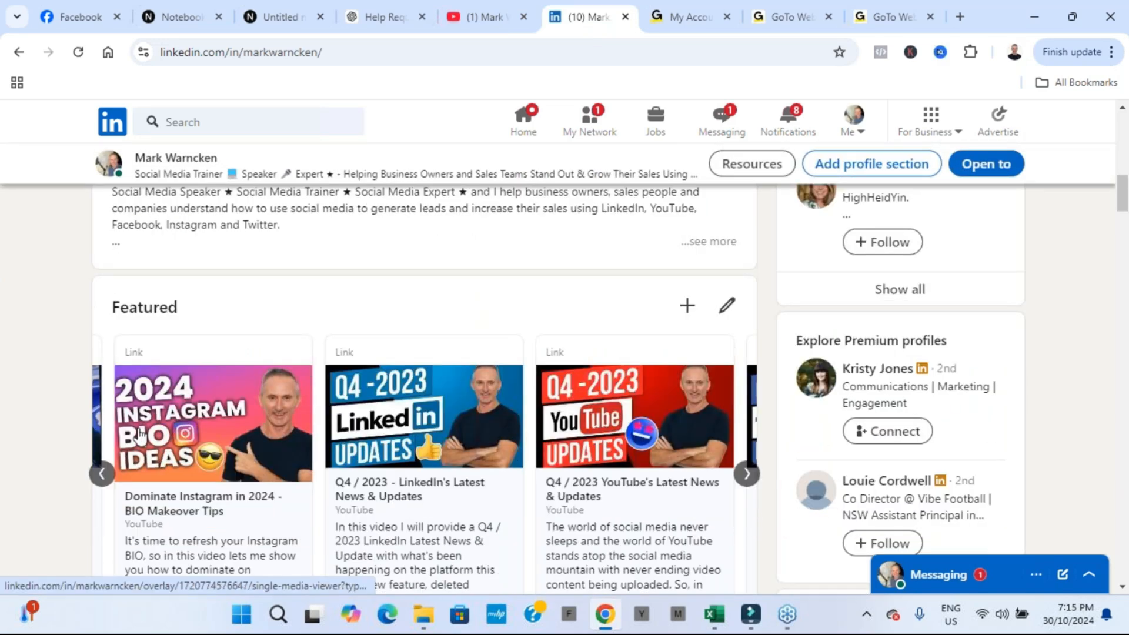
left_click(101, 474)
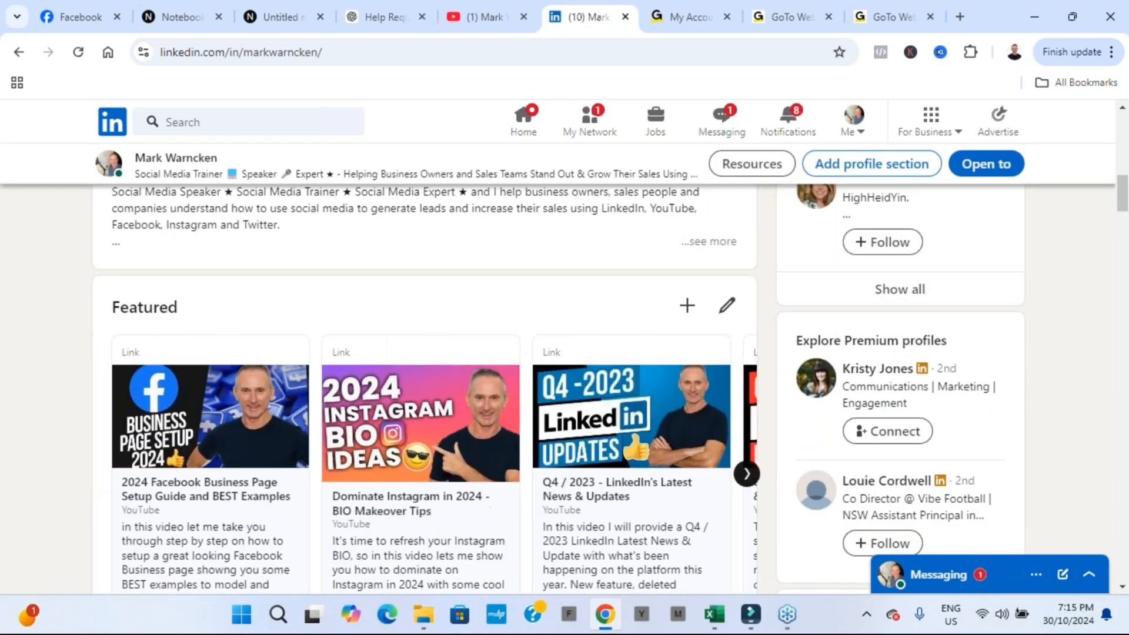
left_click(382, 16)
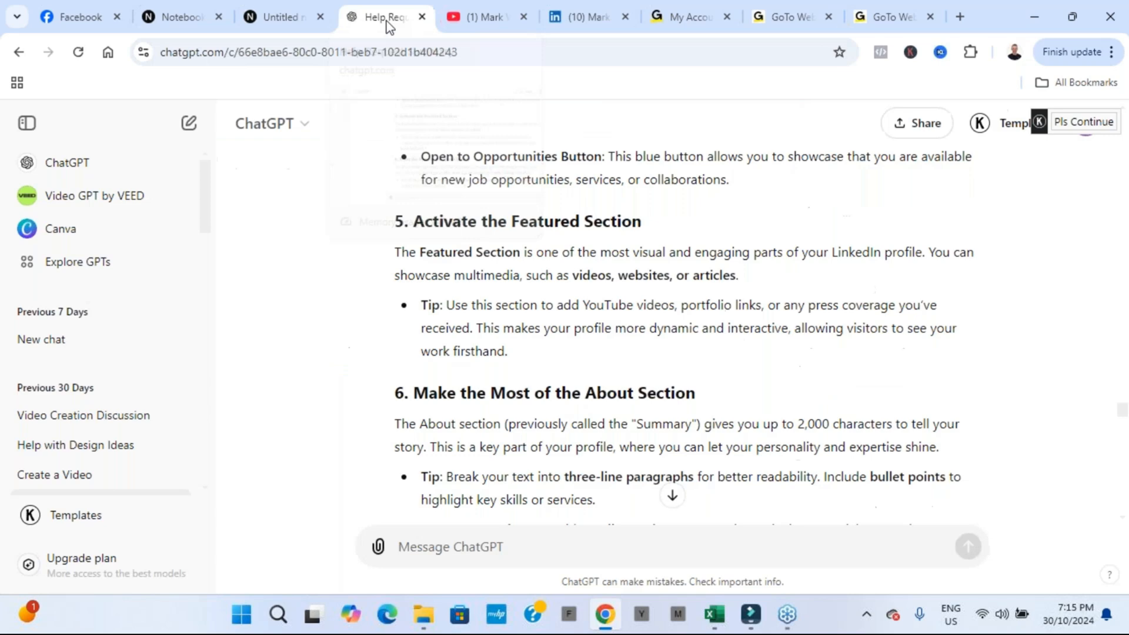
scroll("down", 3)
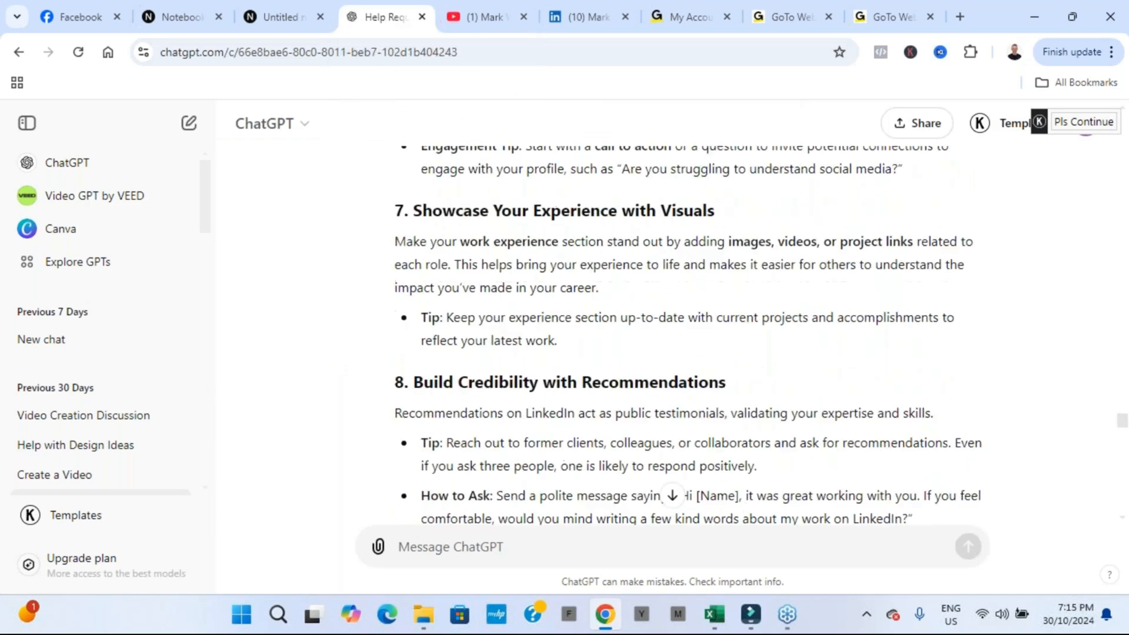
scroll("down", 3)
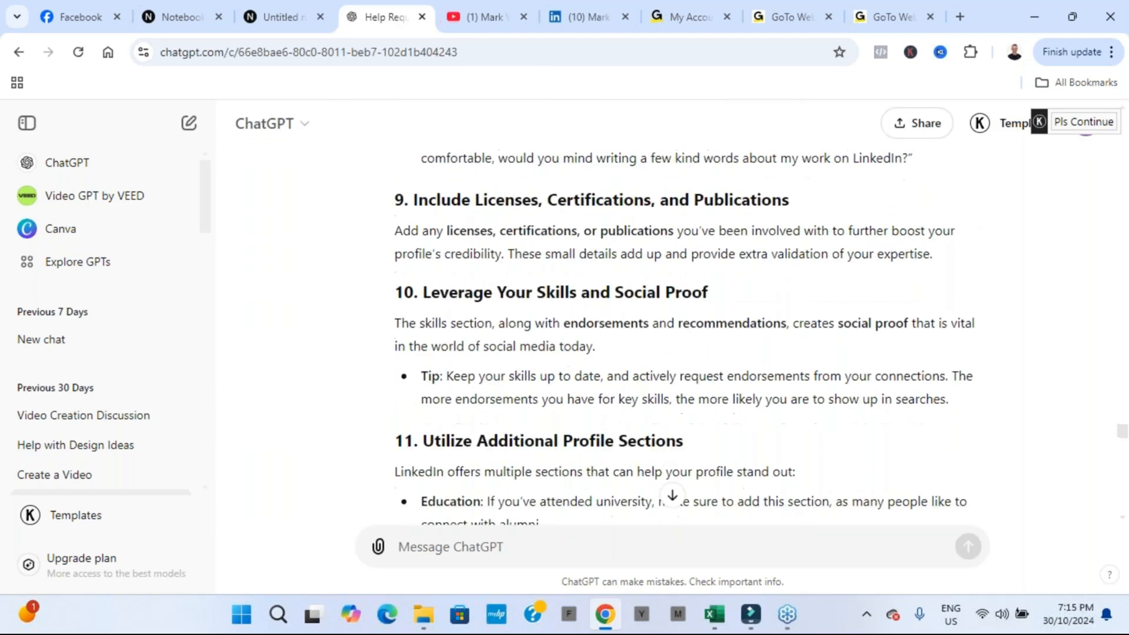
scroll("down", 3)
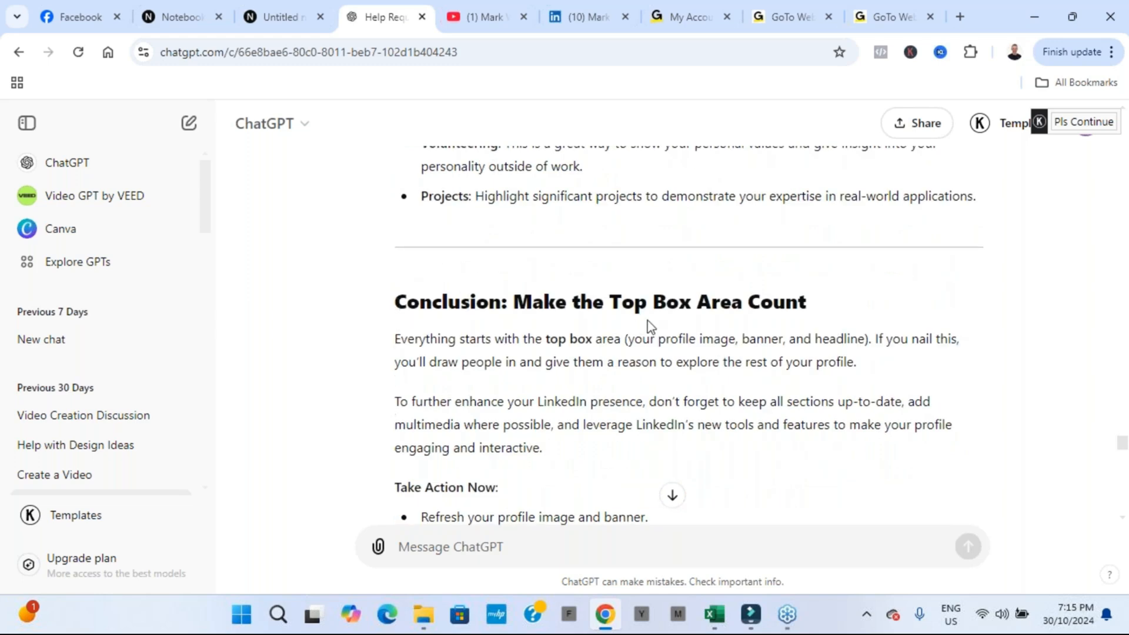
scroll("down", 3)
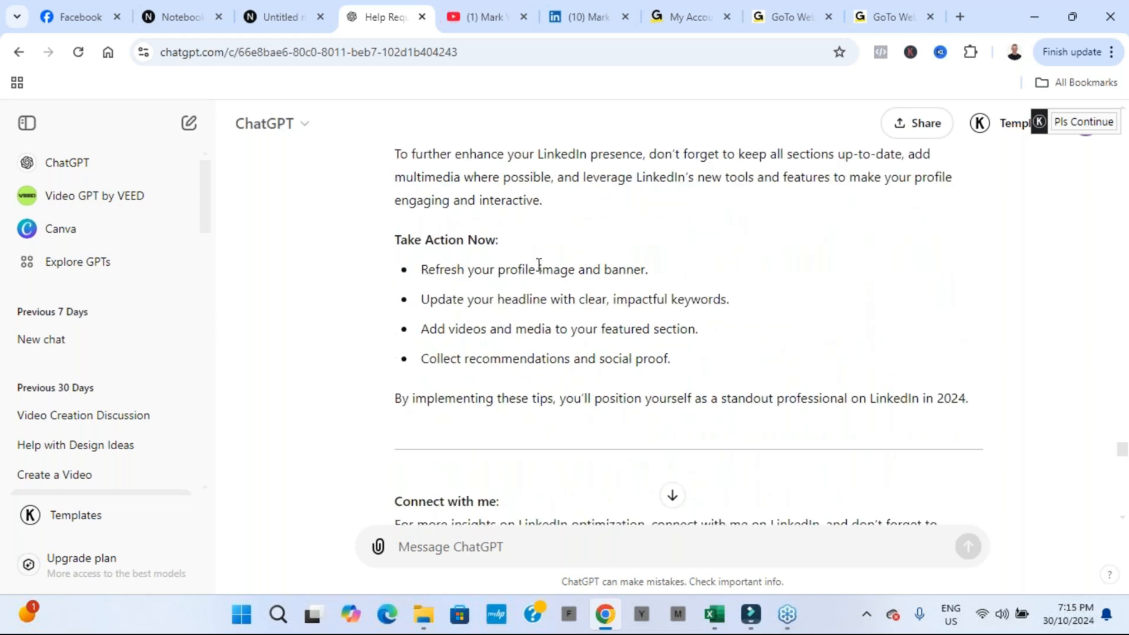
scroll("down", 3)
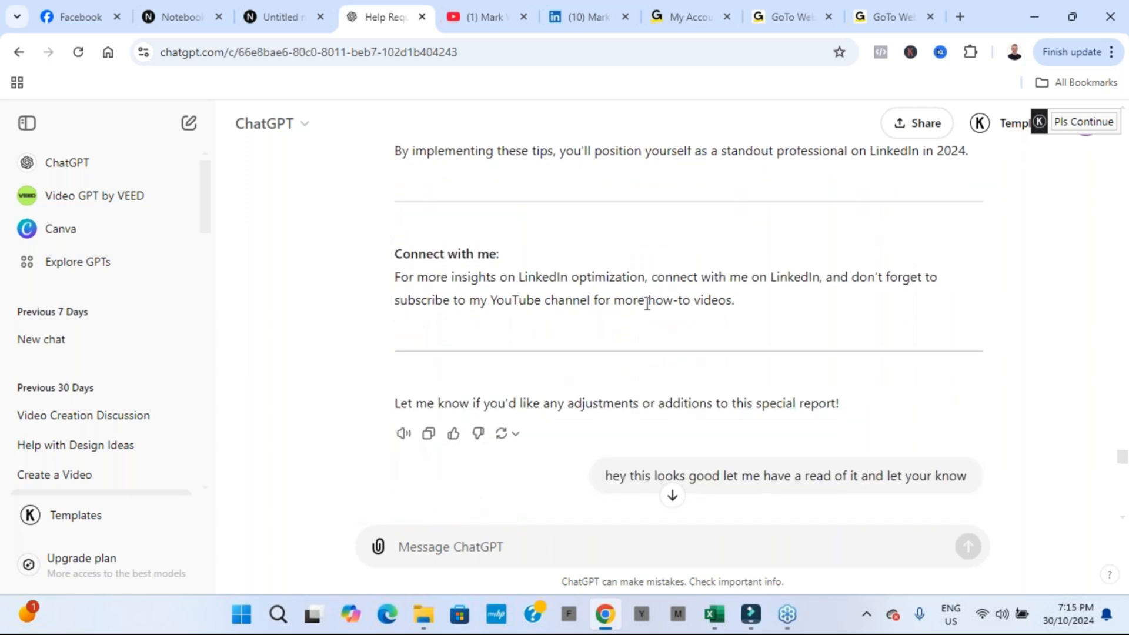
scroll("down", 3)
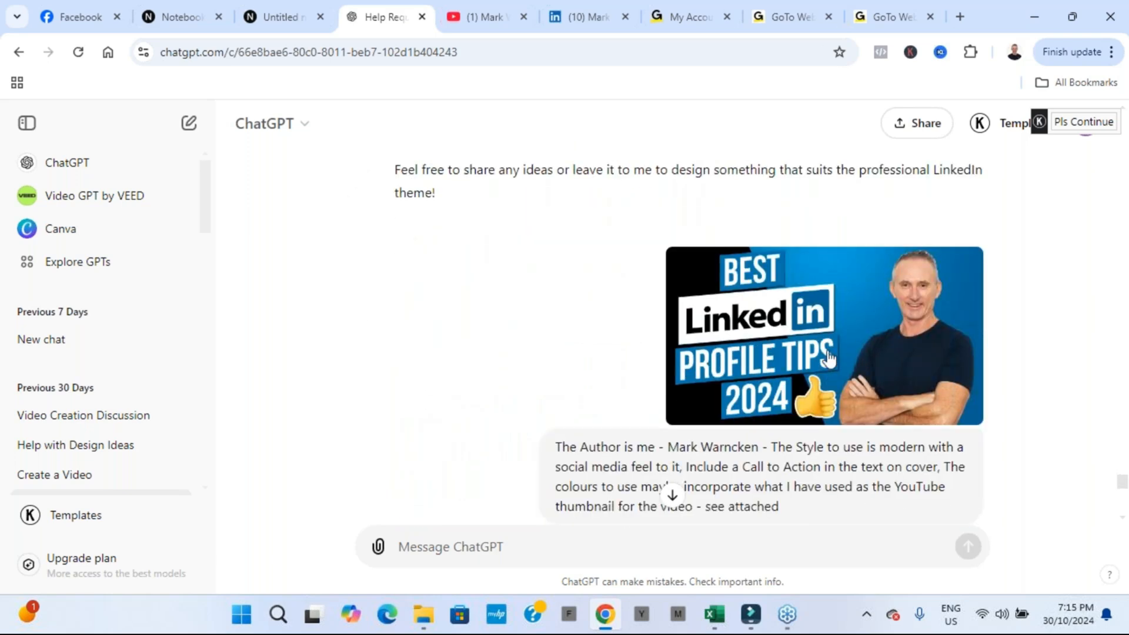
mouse_move(879, 304)
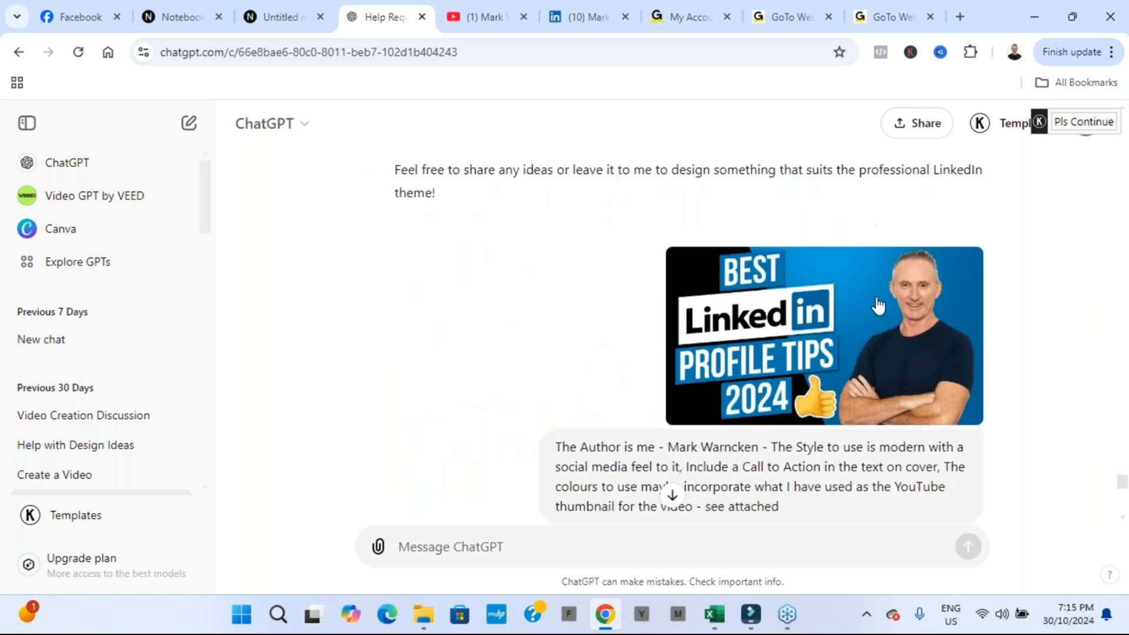
scroll("down", 3)
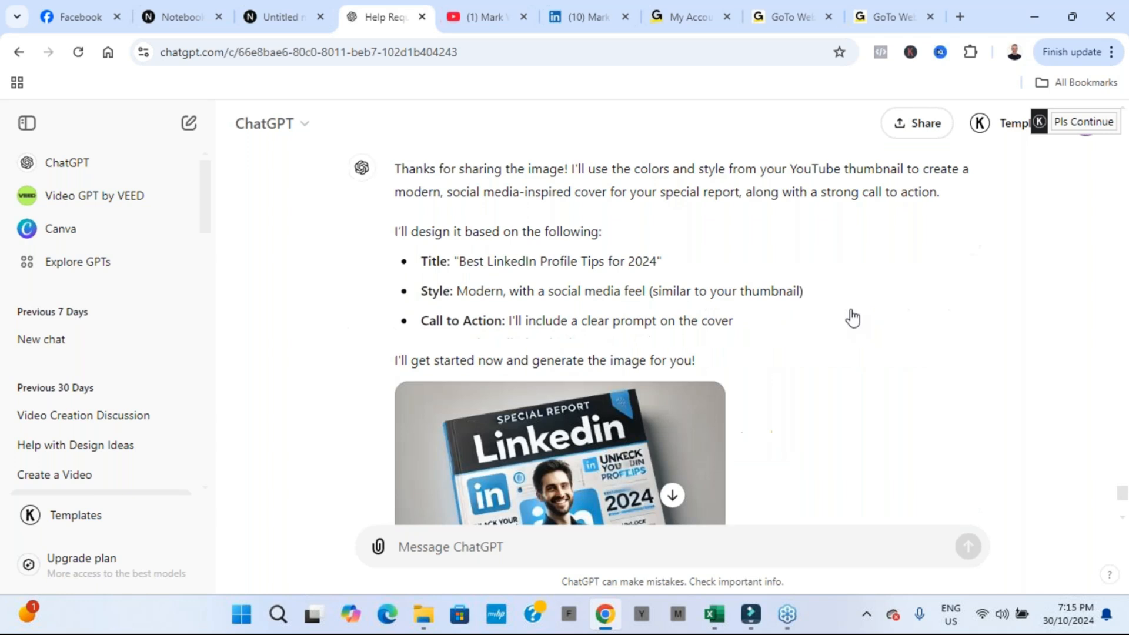
scroll("down", 3)
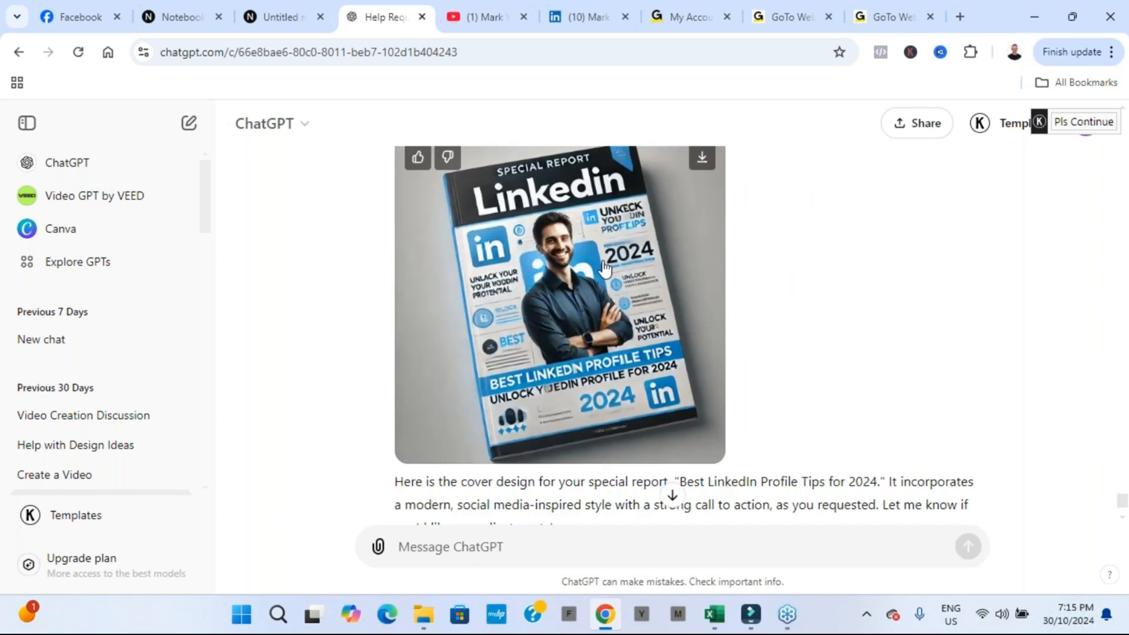
mouse_move(649, 359)
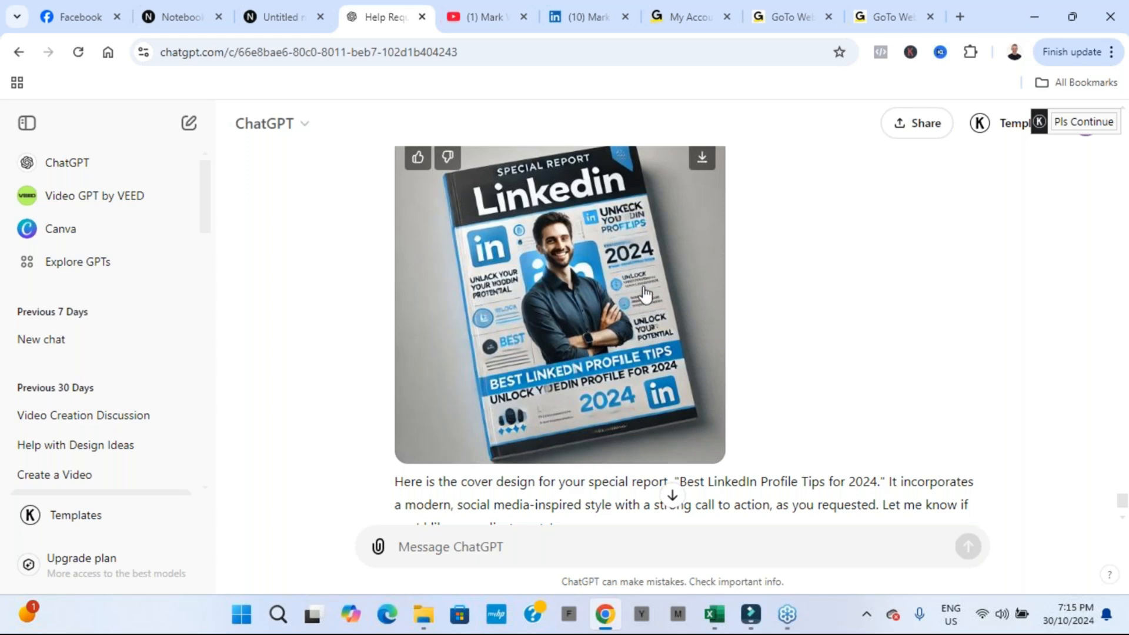
scroll("up", 3)
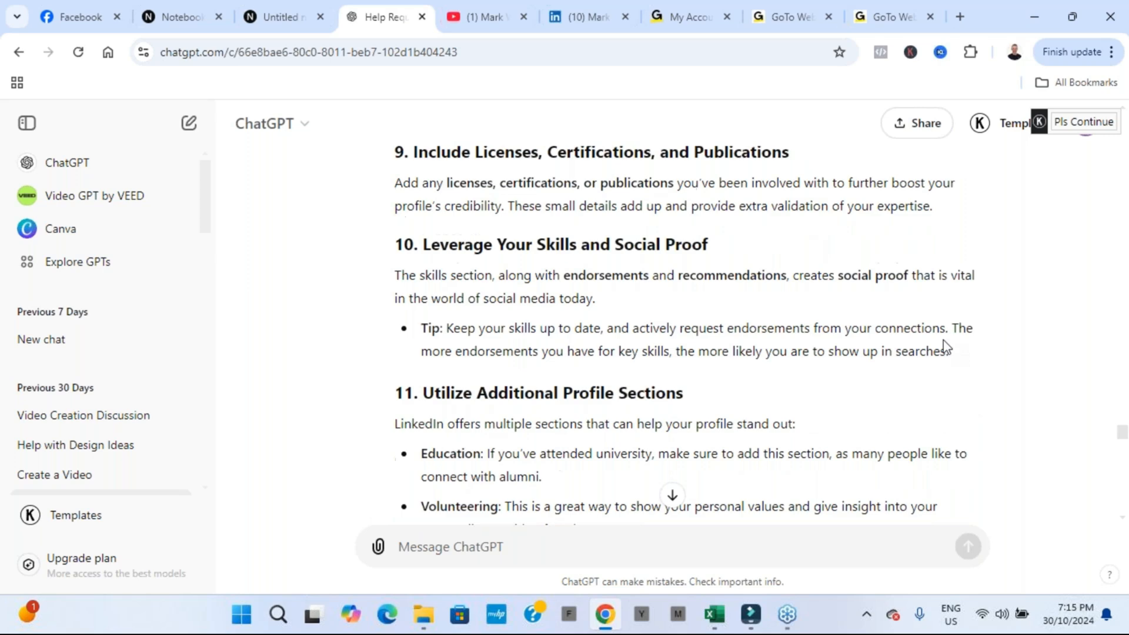
Scroll the report back to its title and switch to YouTube's channel videos page
scroll("up", 3)
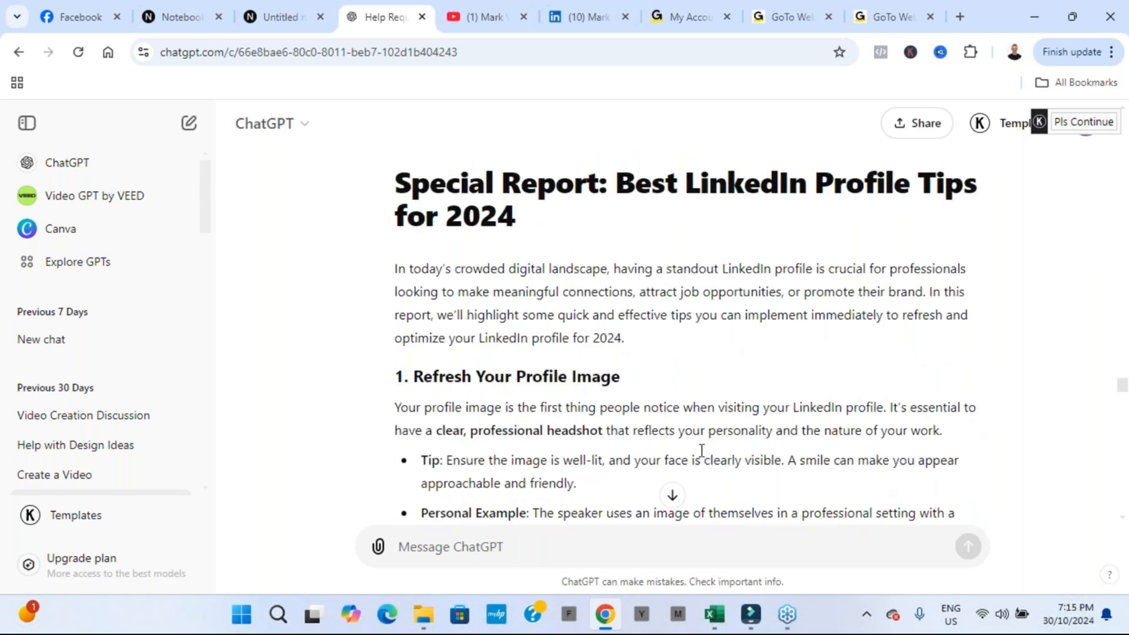
mouse_move(218, 126)
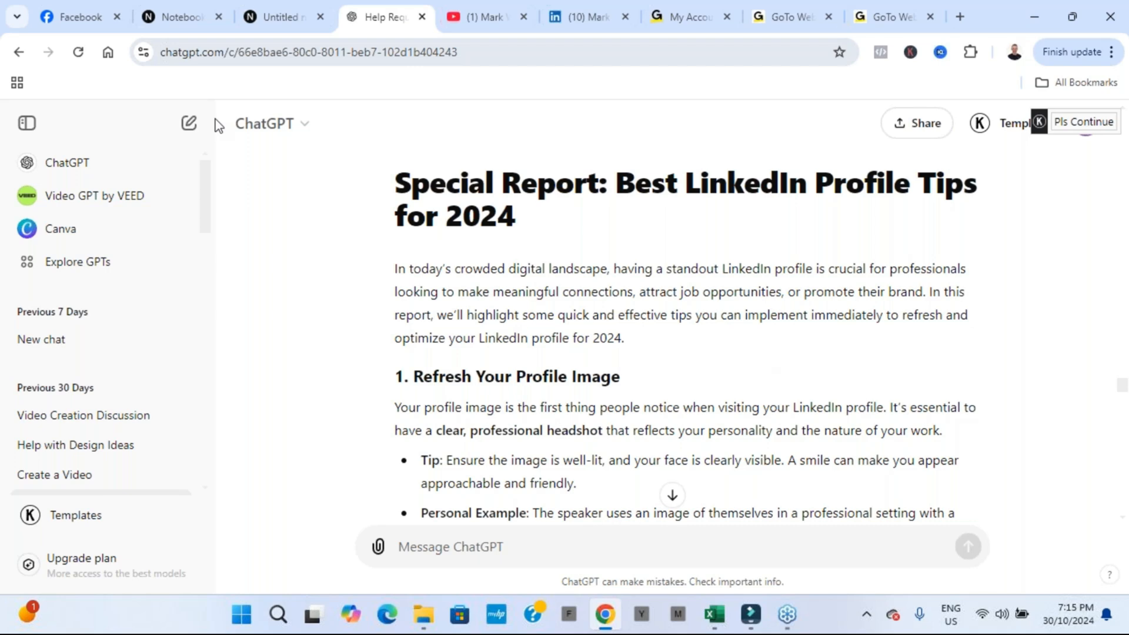
mouse_move(709, 366)
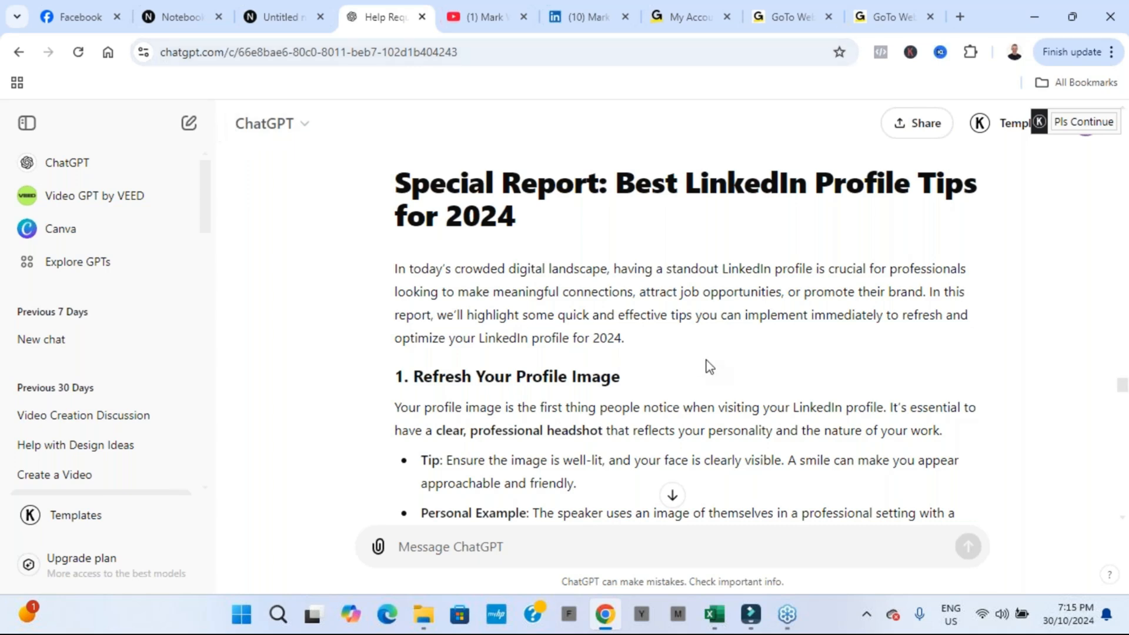
scroll("down", 3)
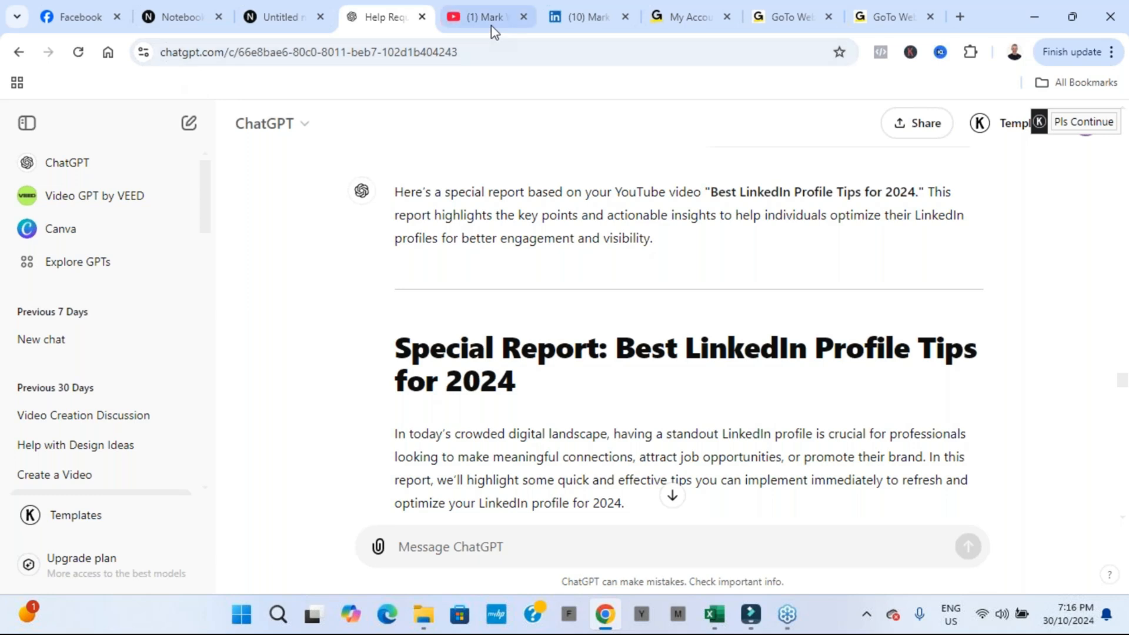
left_click(482, 16)
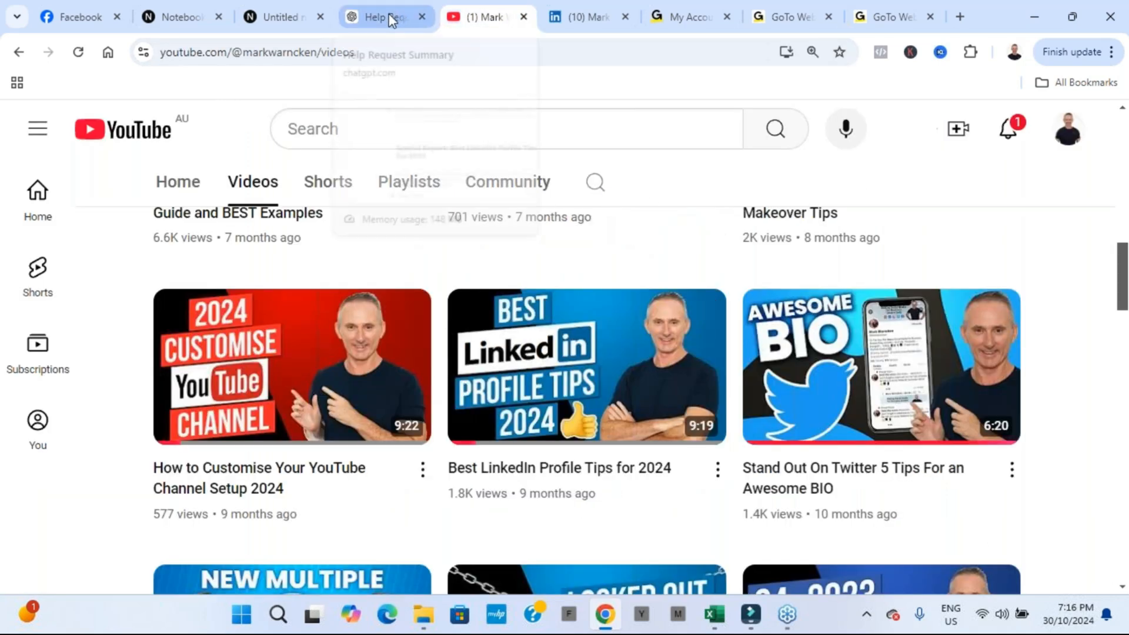
Compare the ChatGPT report with YouTube's channel videos, then open the Facebook business page
left_click(387, 17)
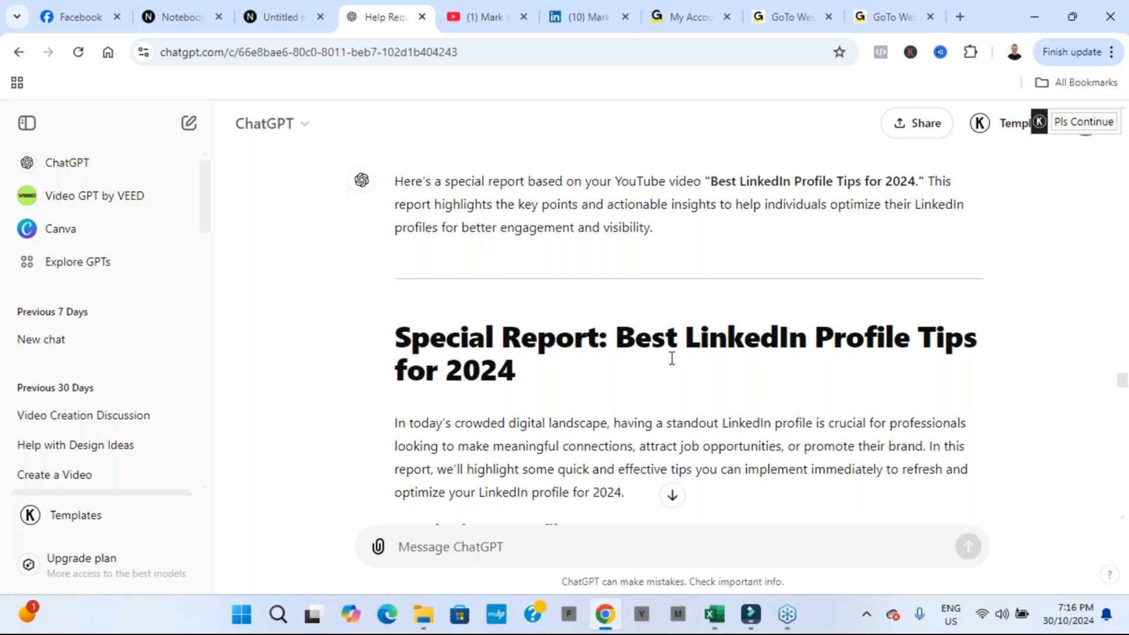
scroll("down", 3)
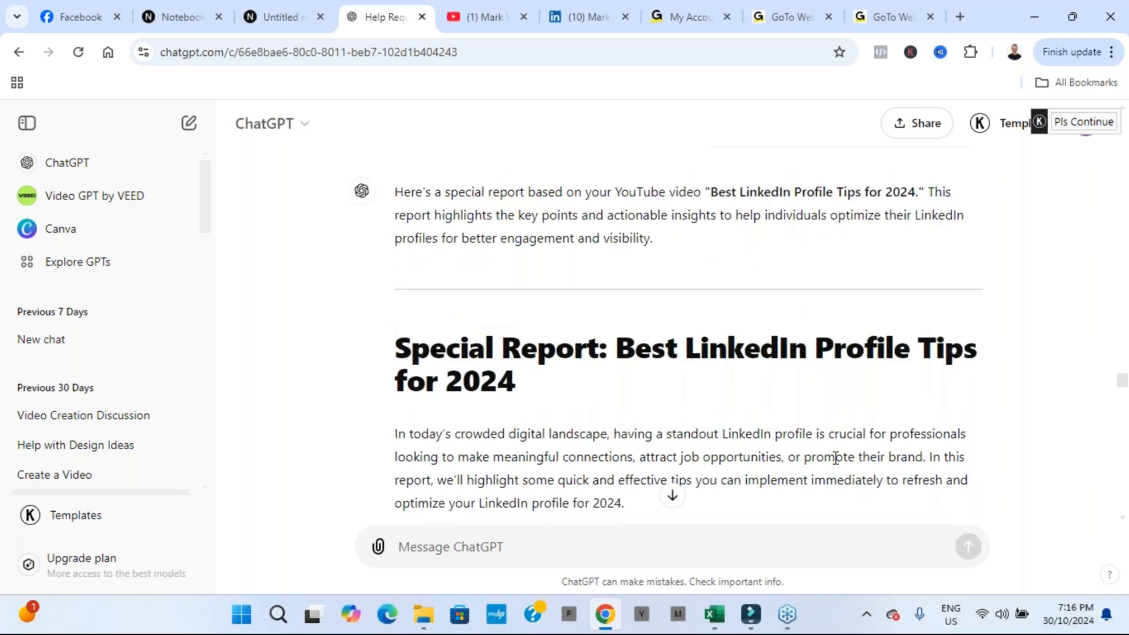
mouse_move(471, 360)
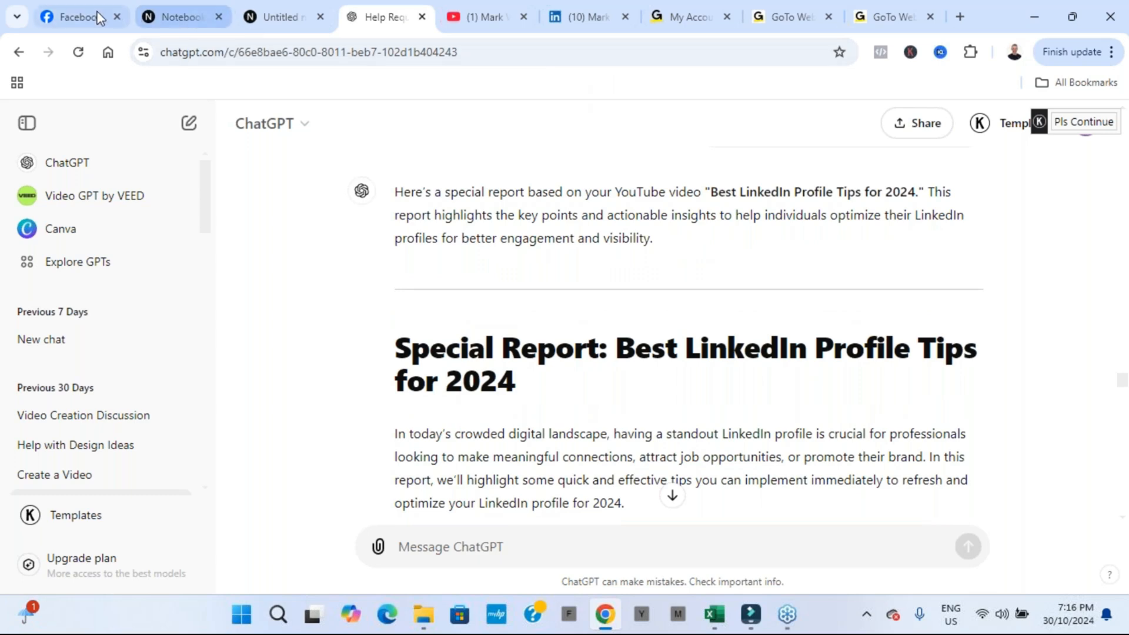
left_click(484, 17)
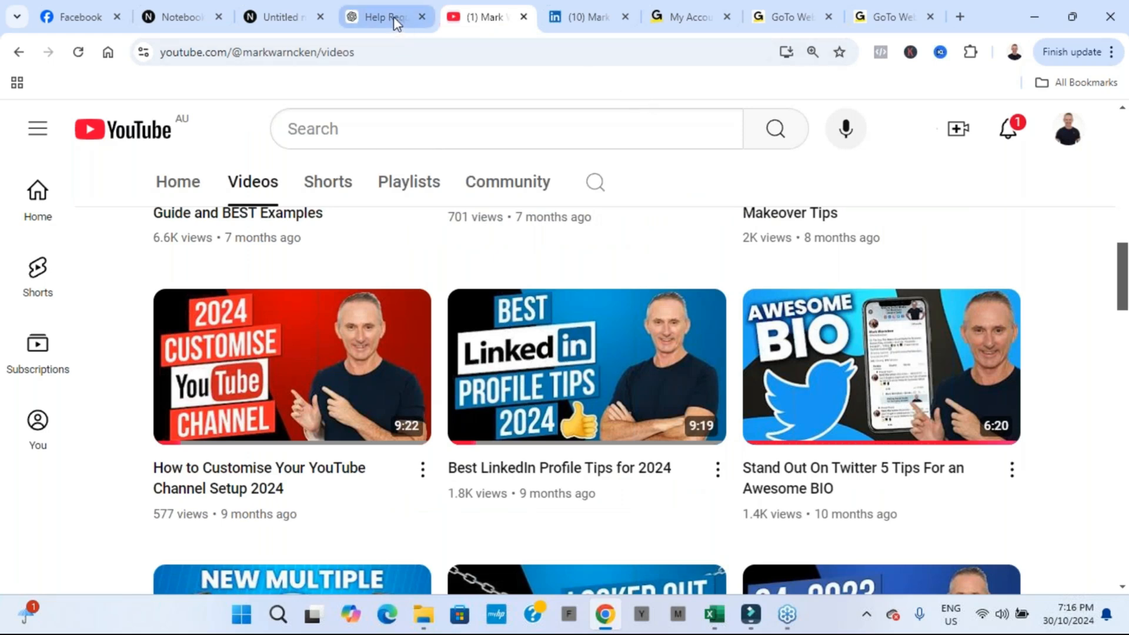
left_click(385, 16)
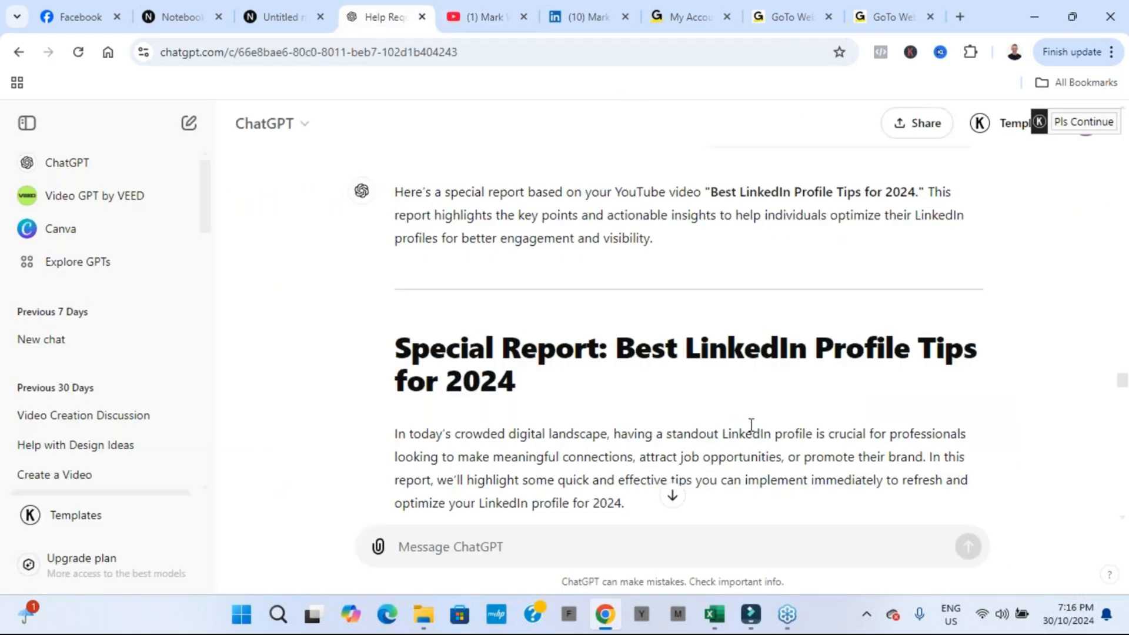
mouse_move(718, 398)
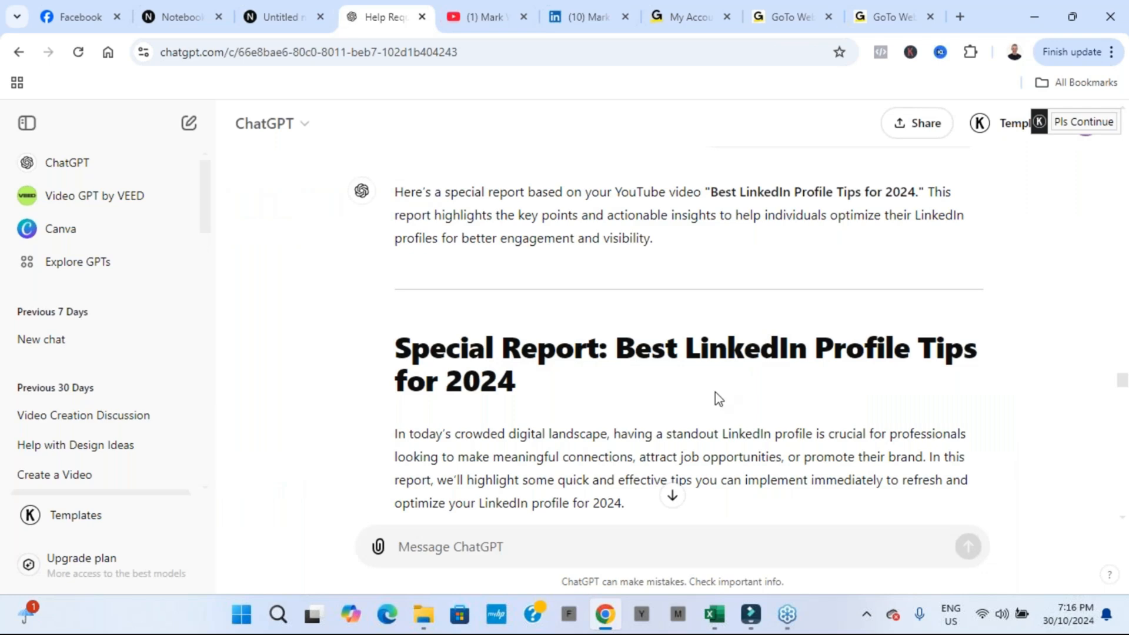
scroll("down", 3)
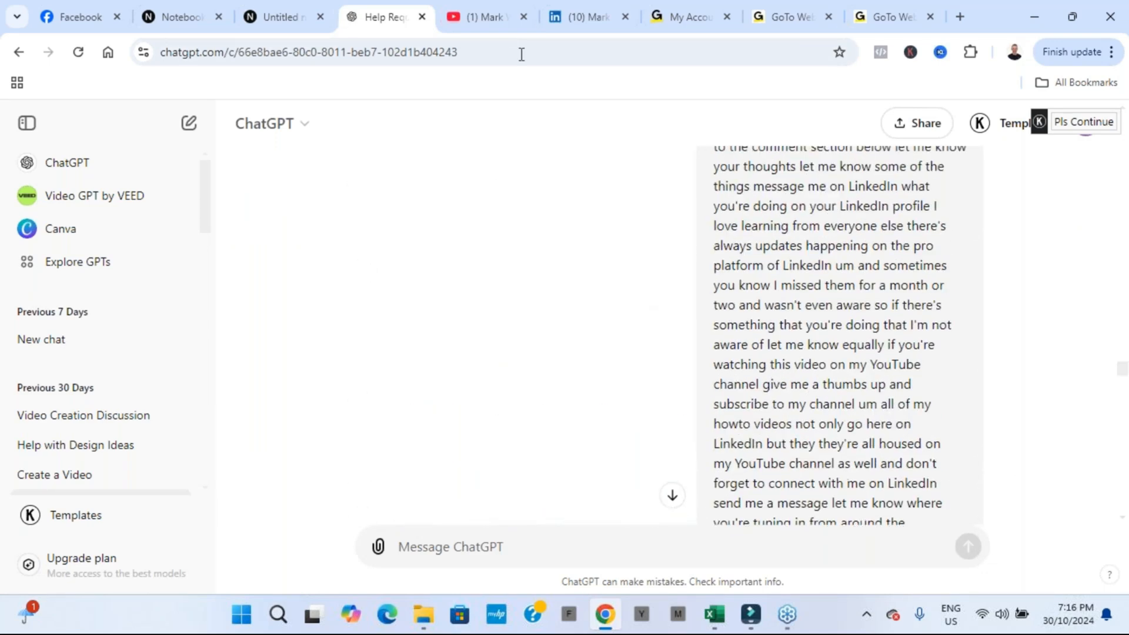
left_click(483, 17)
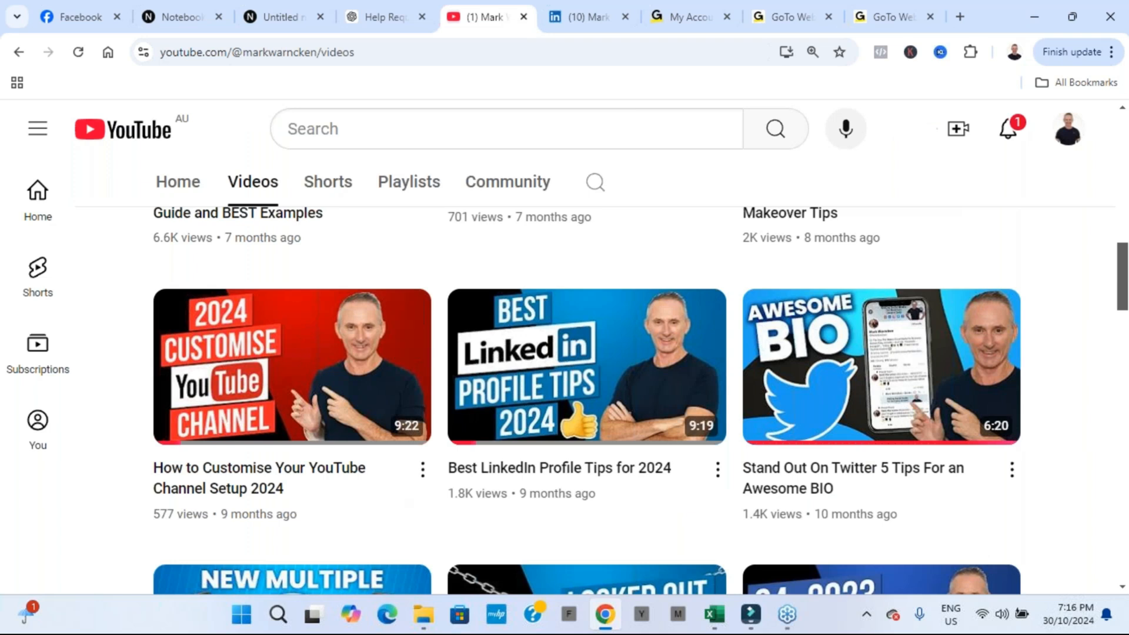
mouse_move(698, 280)
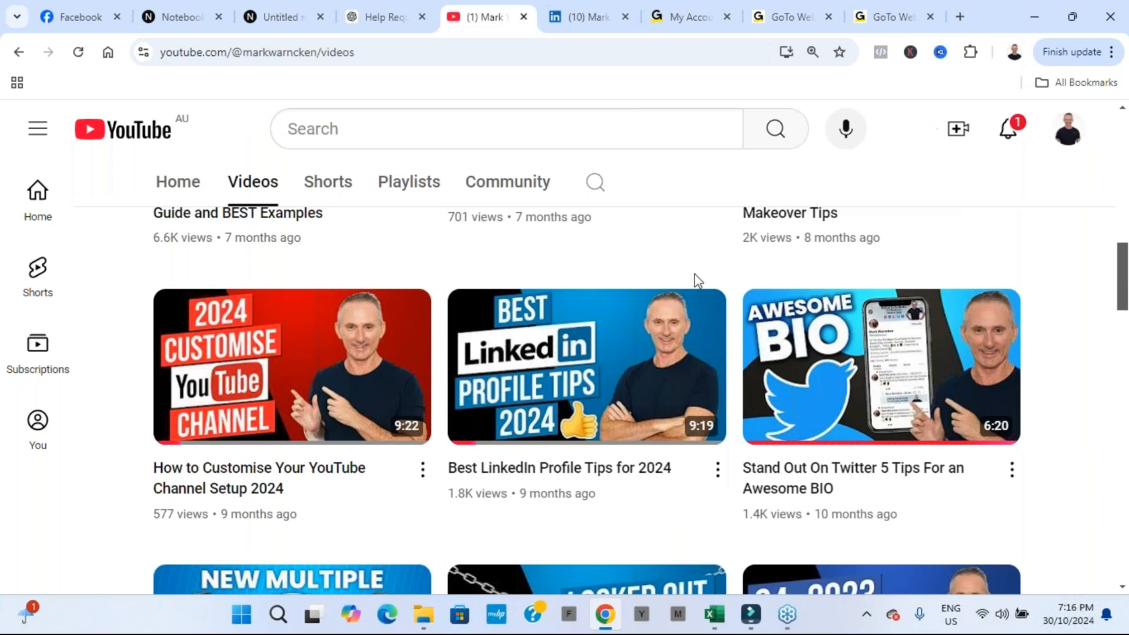
left_click(77, 16)
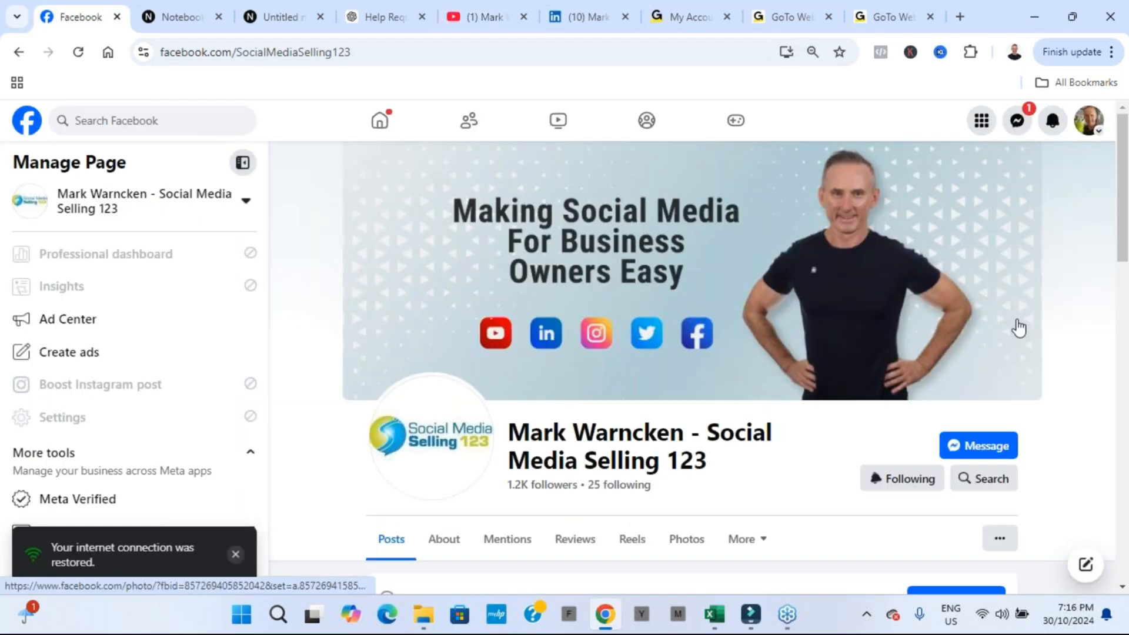
mouse_move(326, 391)
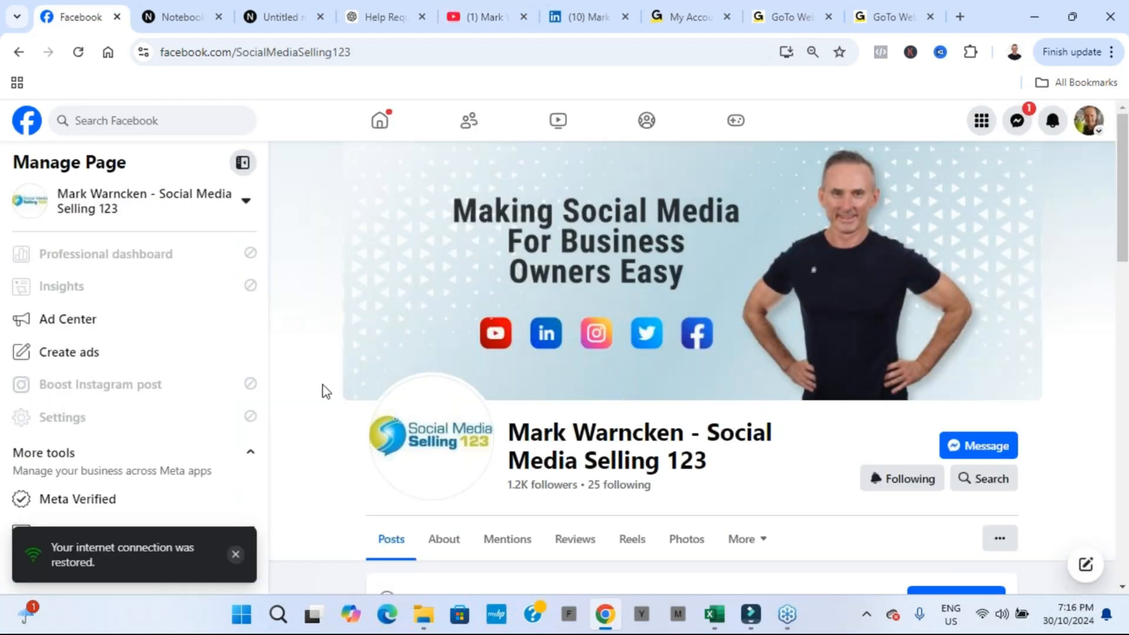